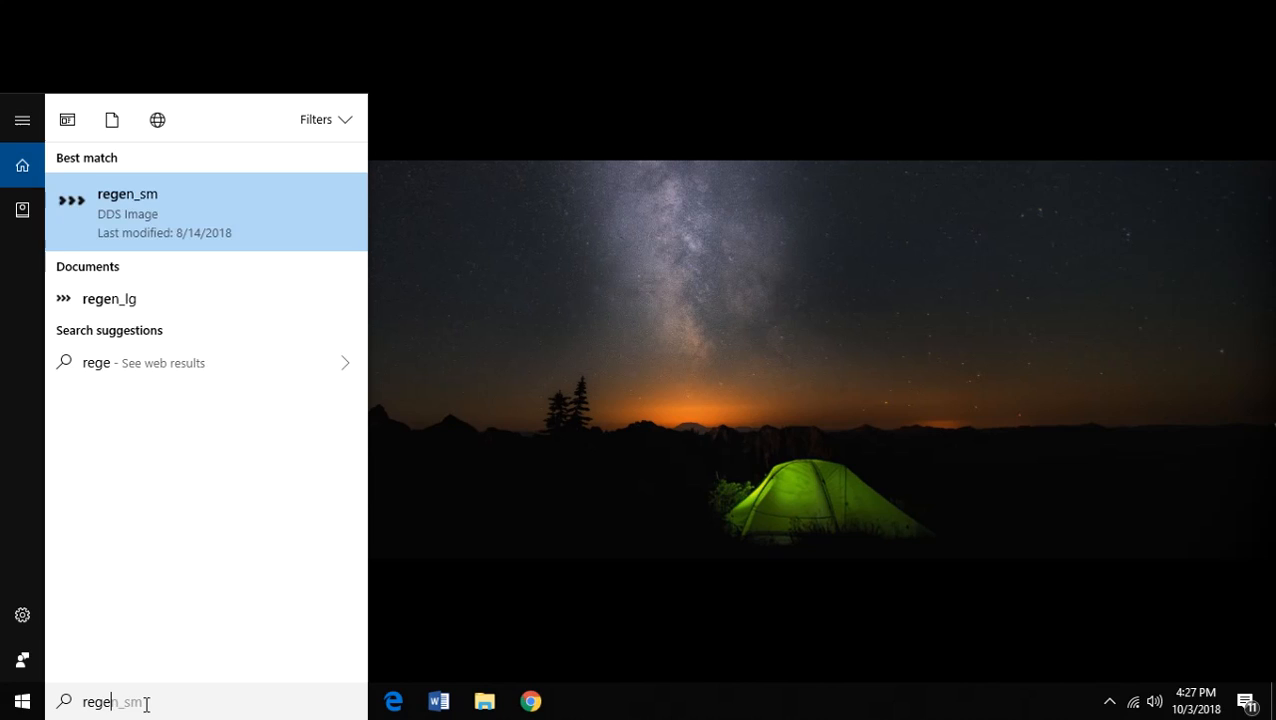
- Launch Registry Editor by searching regedit from Start
text(regedit)
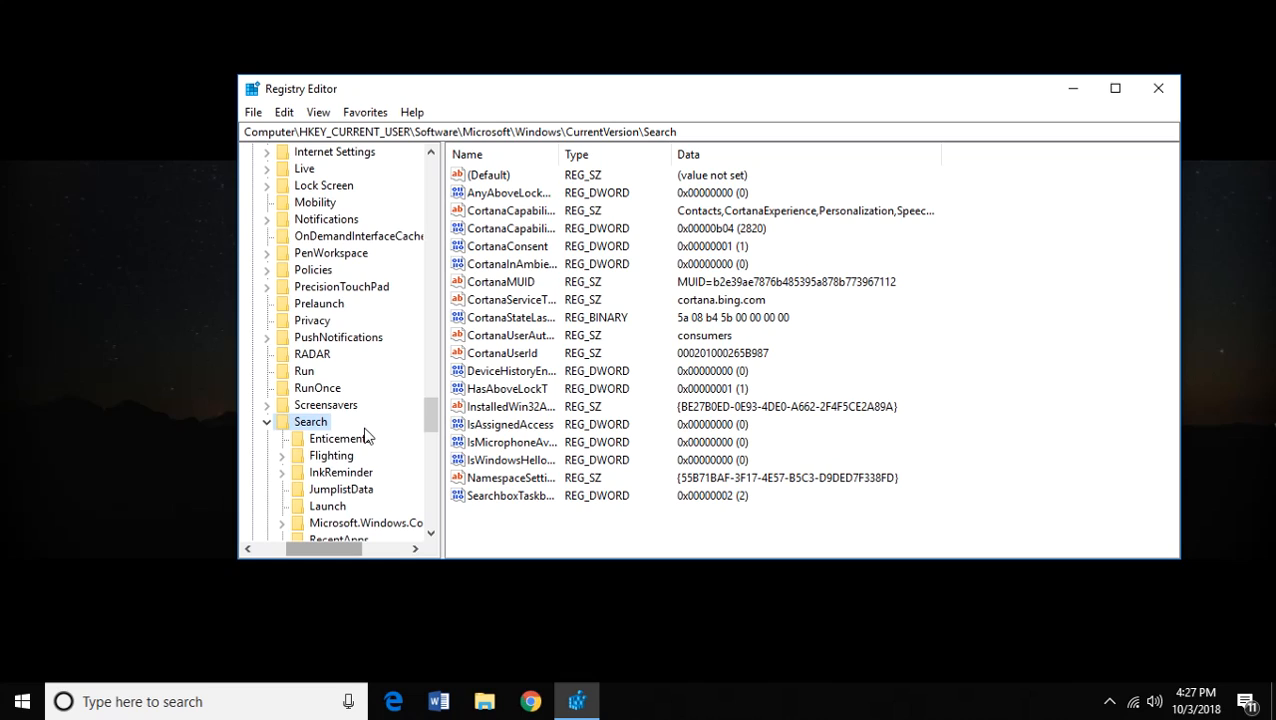
mouse_move(416, 392)
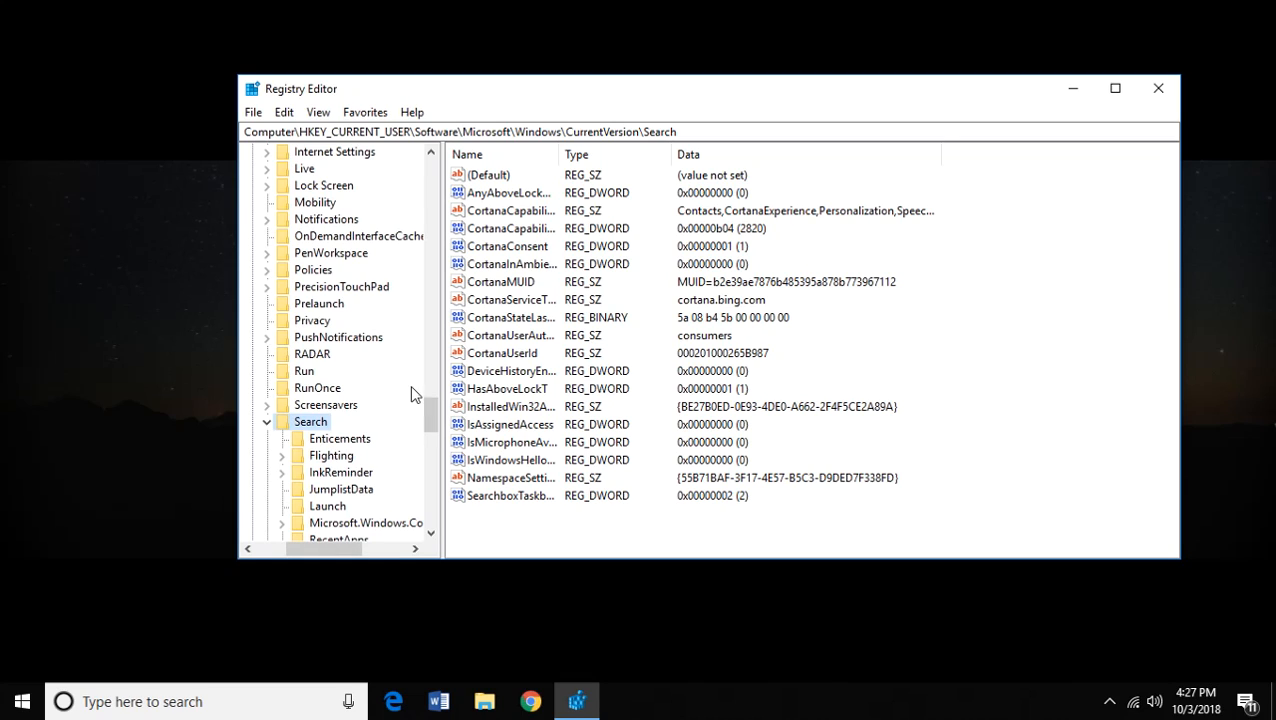
mouse_move(432, 420)
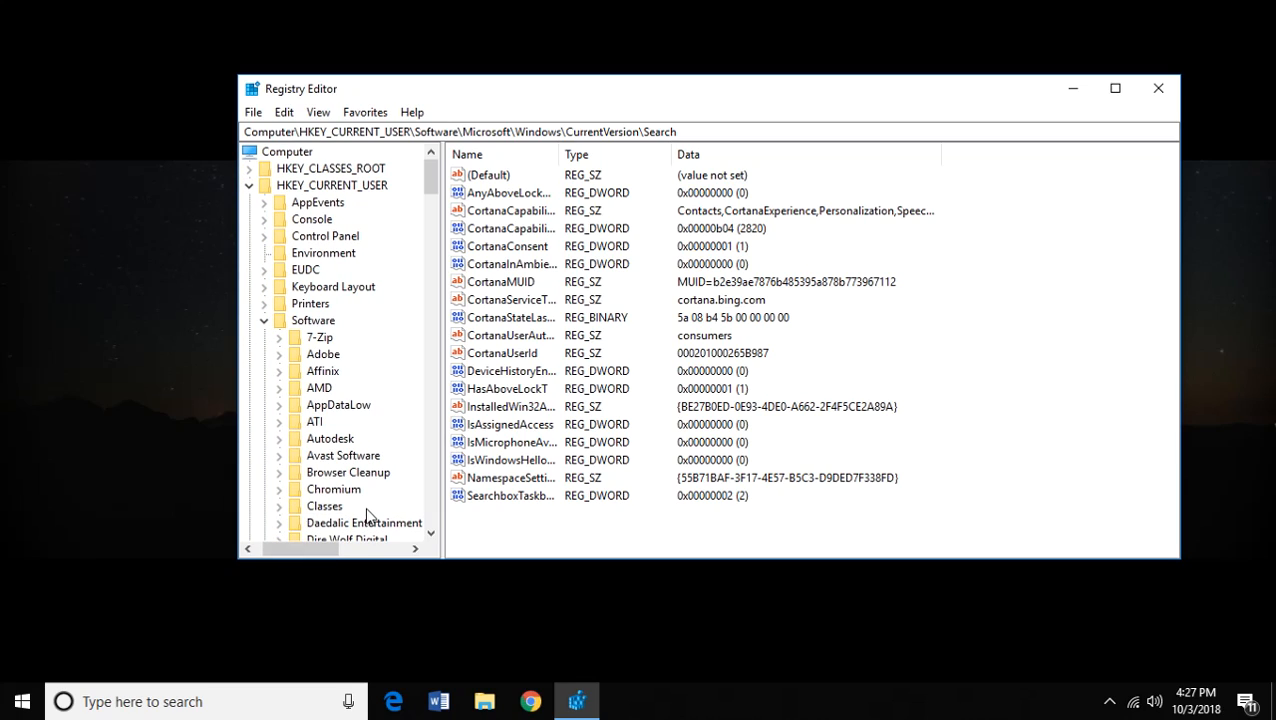
mouse_move(312, 500)
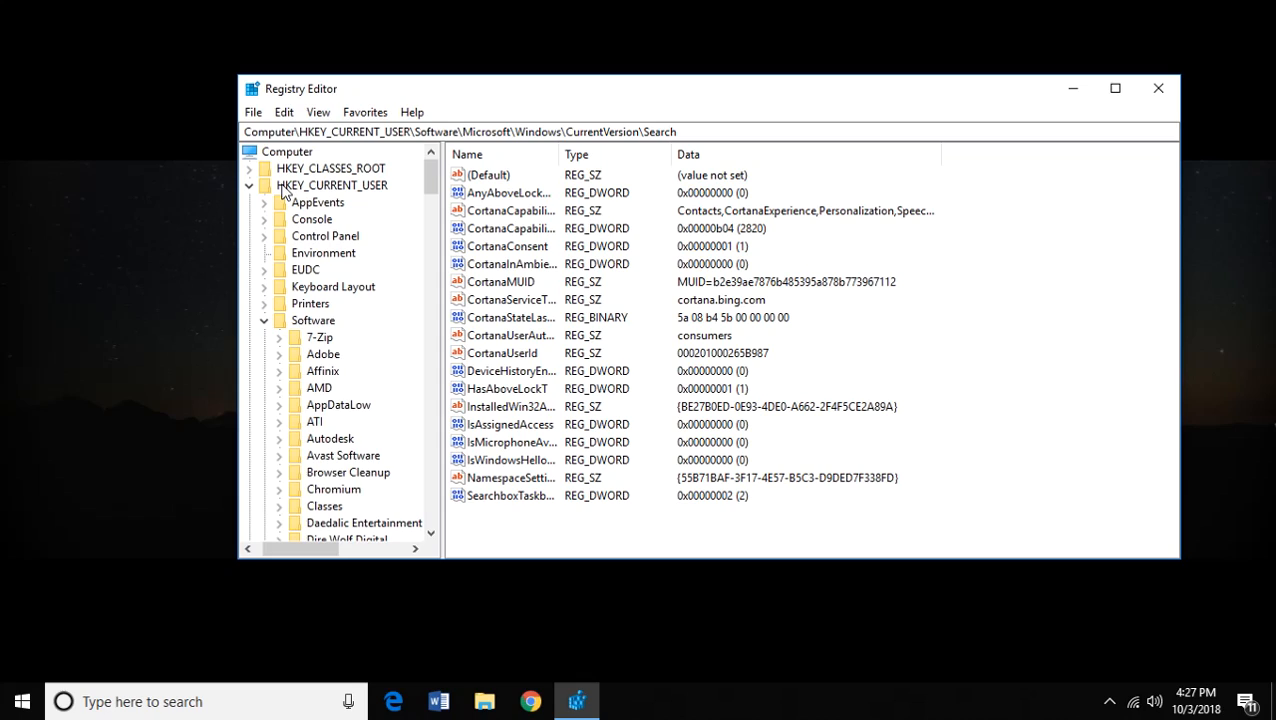
mouse_move(264, 224)
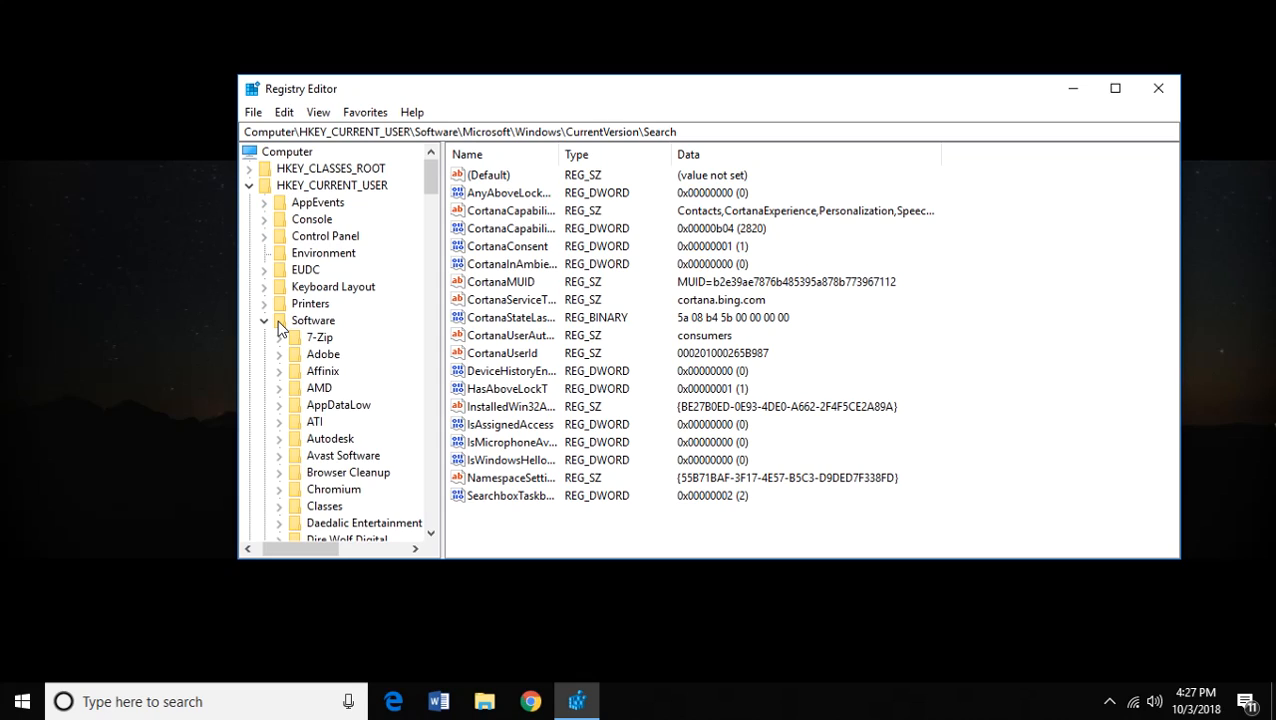
scroll(down, 3)
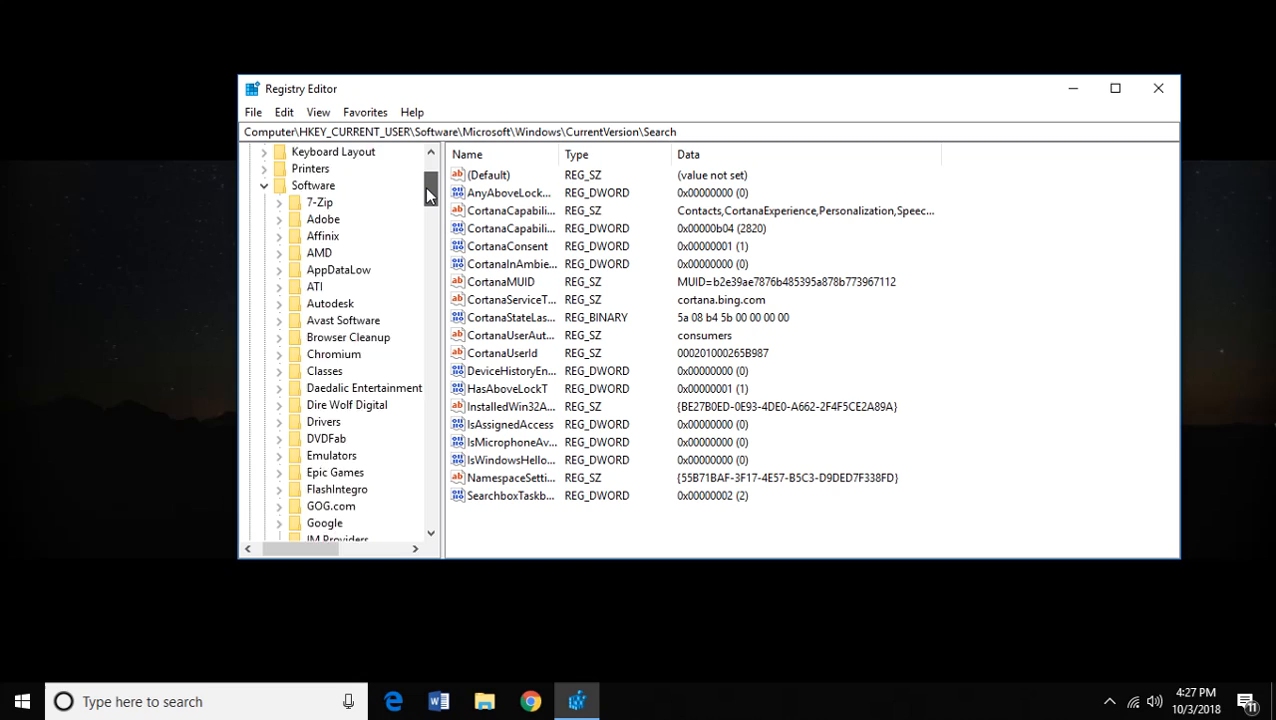
scroll(down, 3)
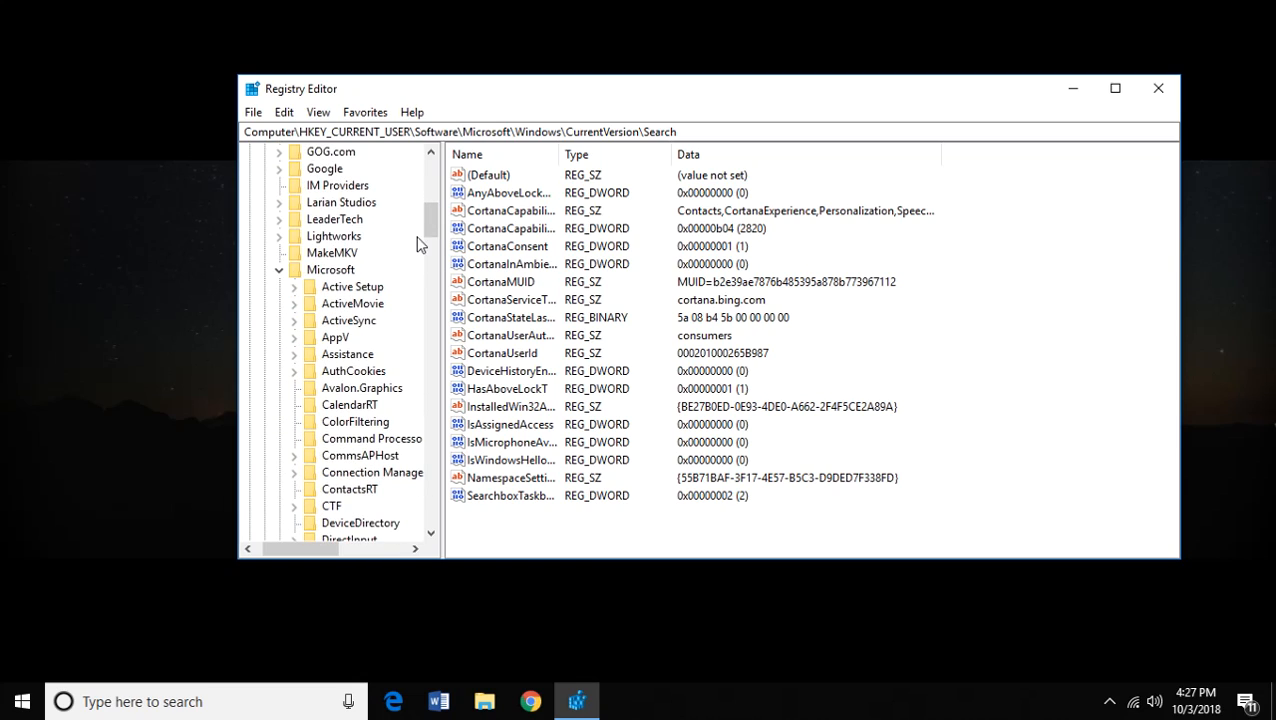
scroll(down, 3)
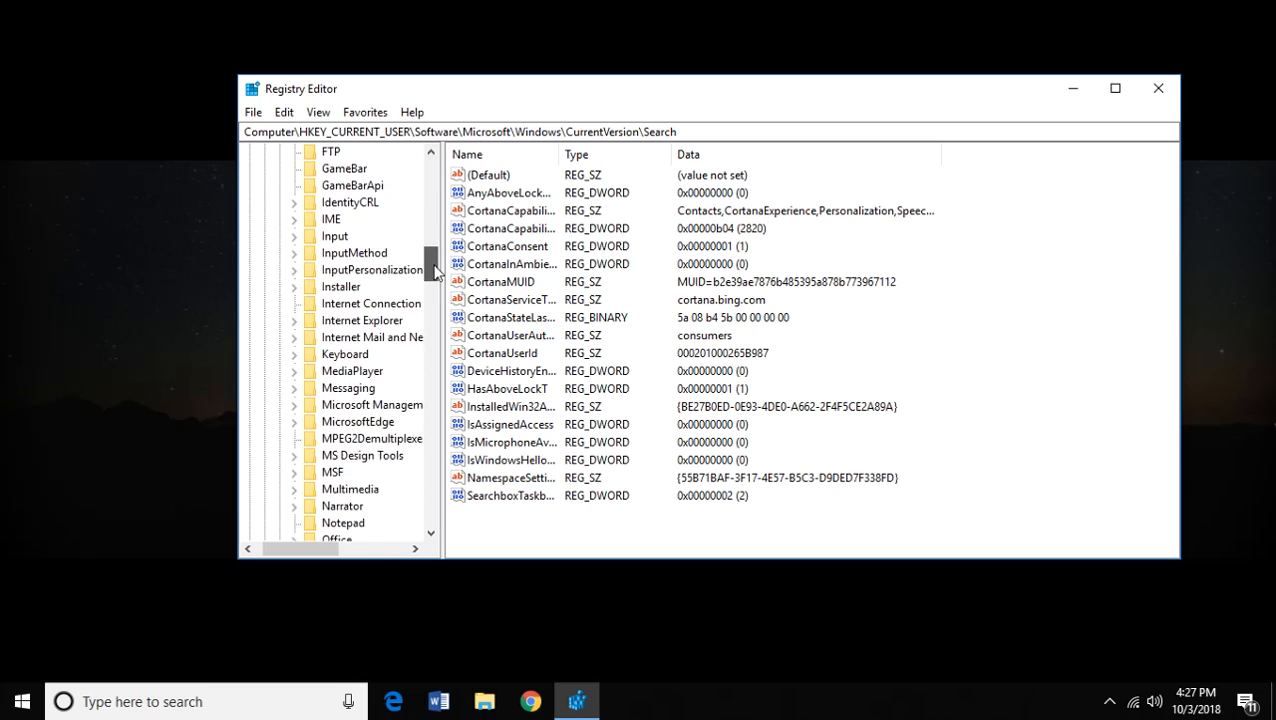
scroll(down, 3)
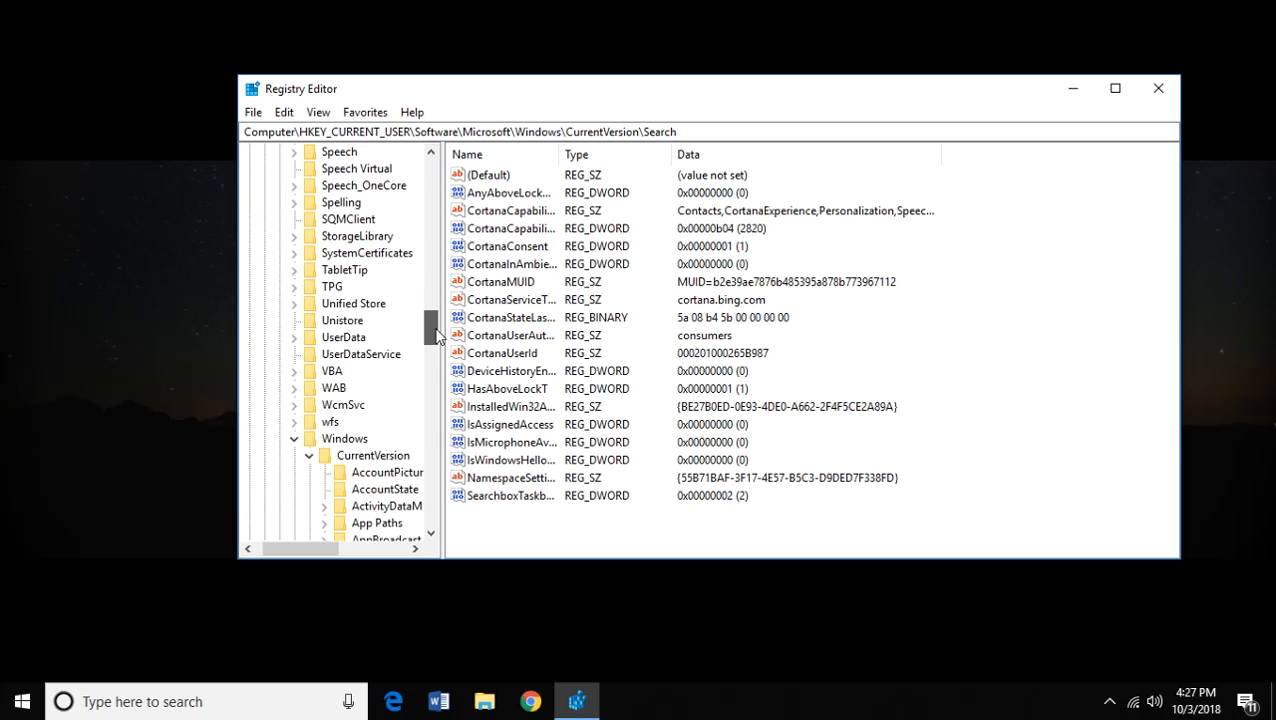
scroll(down, 3)
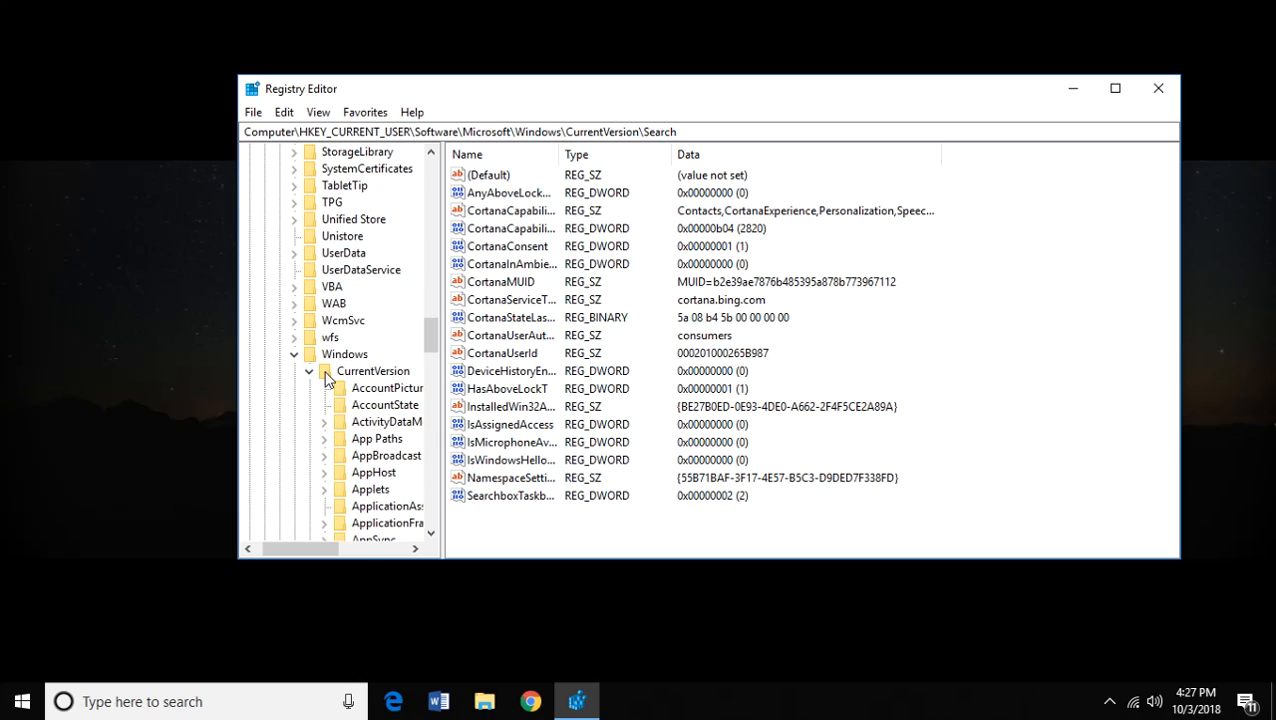
scroll(down, 3)
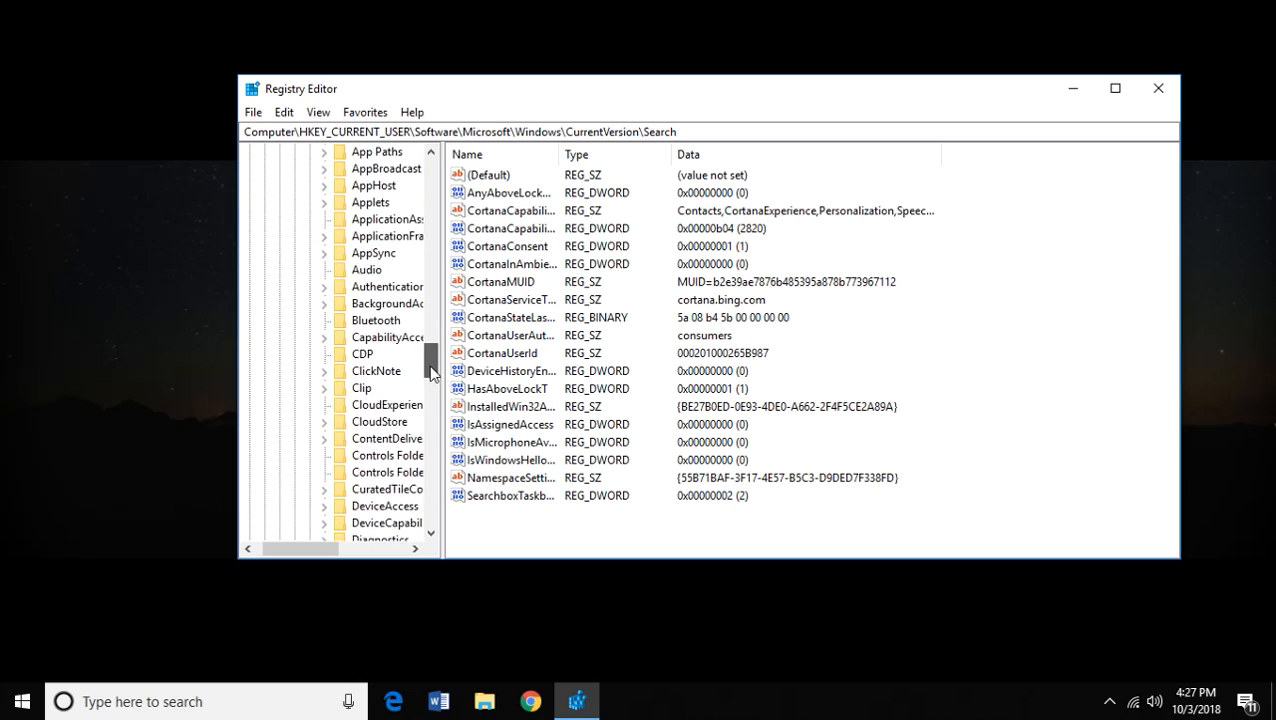
scroll(down, 3)
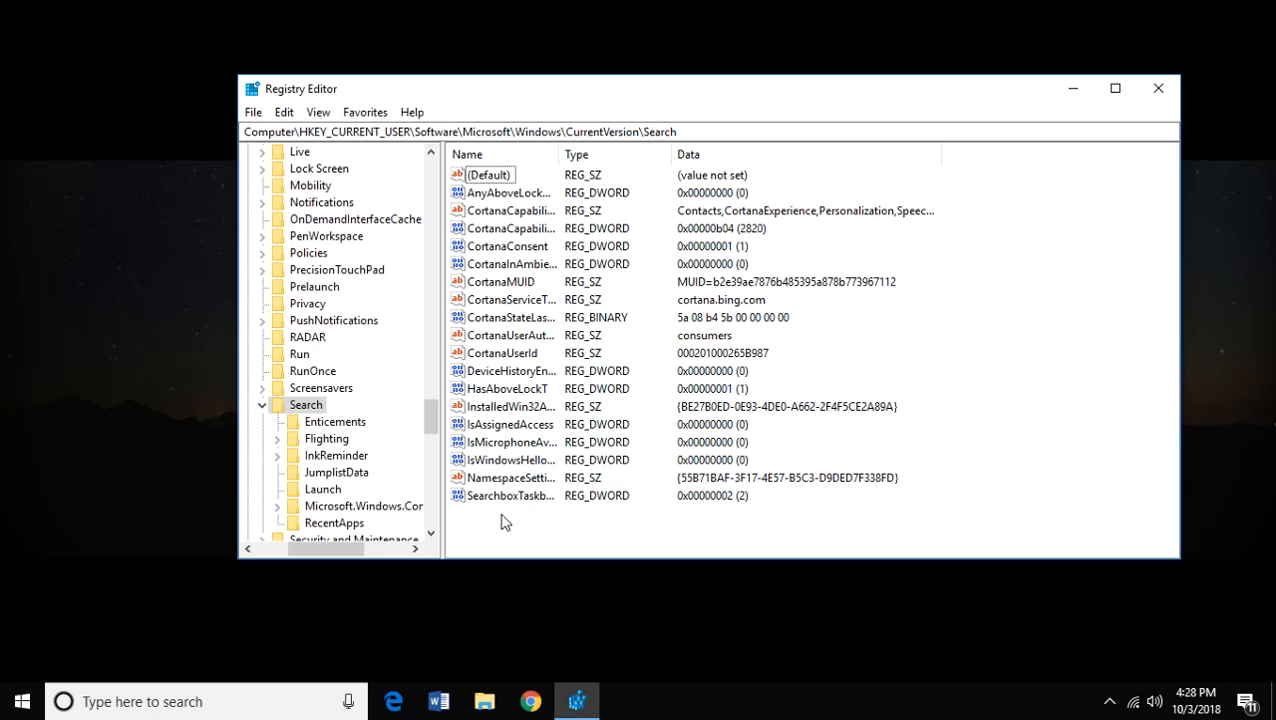
mouse_move(476, 536)
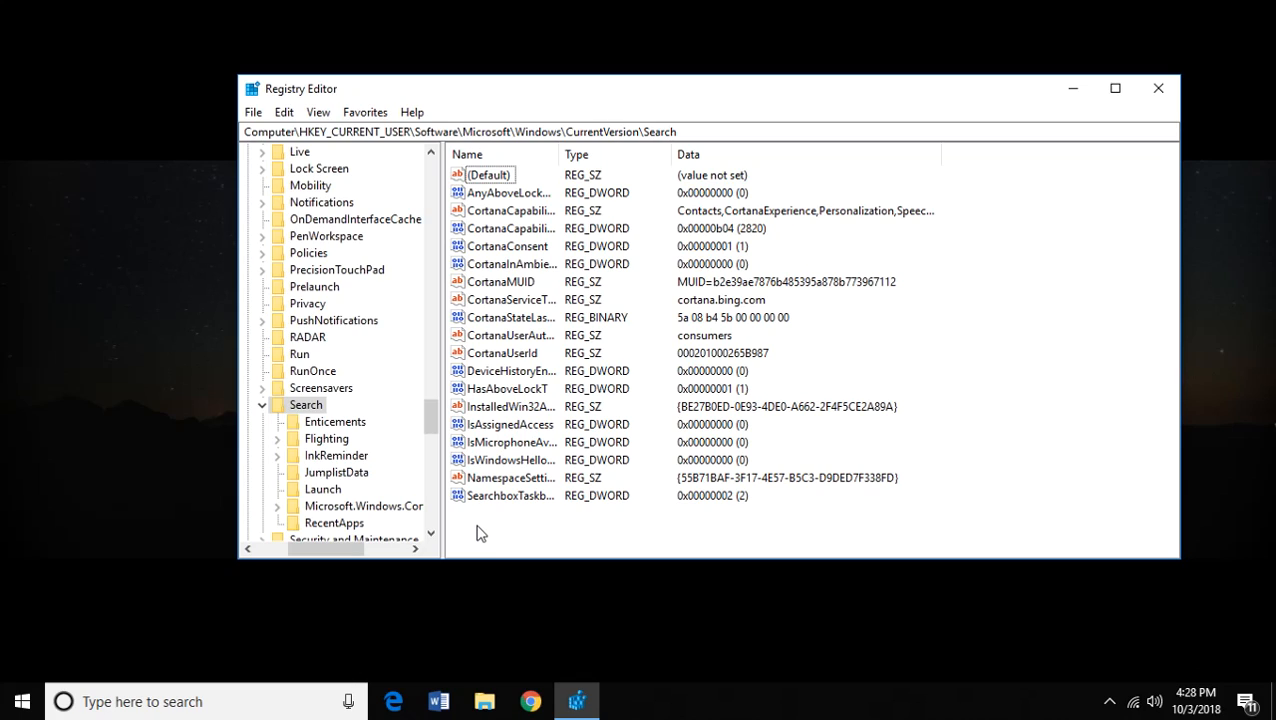
- Create a new 32-bit DWORD named BingSearchEnabled under the Search key, left at 0
right_click(480, 530)
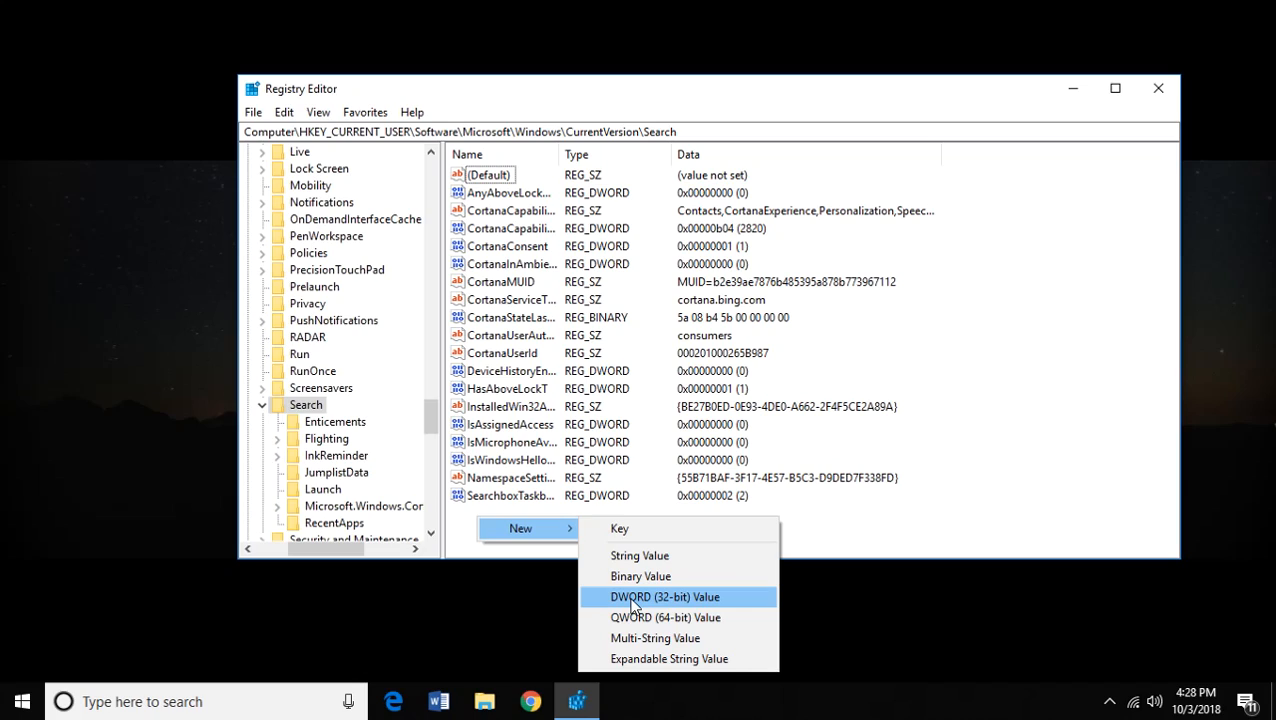
click(664, 596)
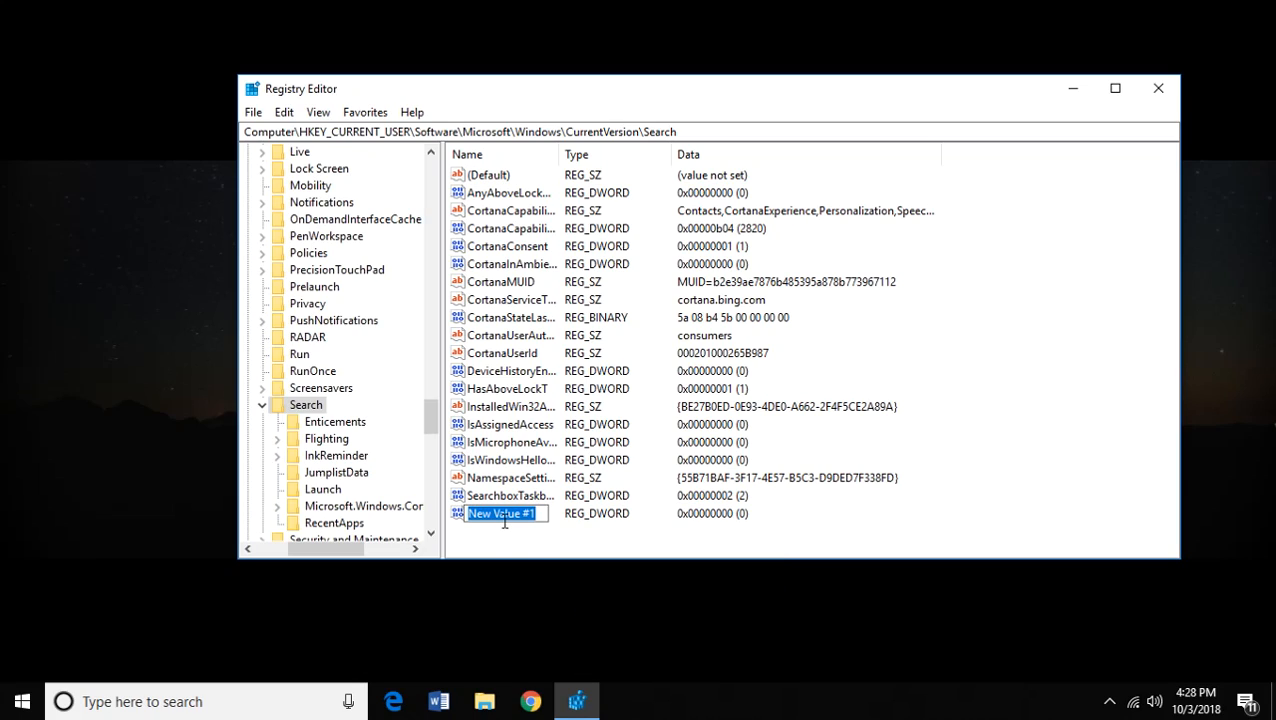
text(BingSearchEnab)
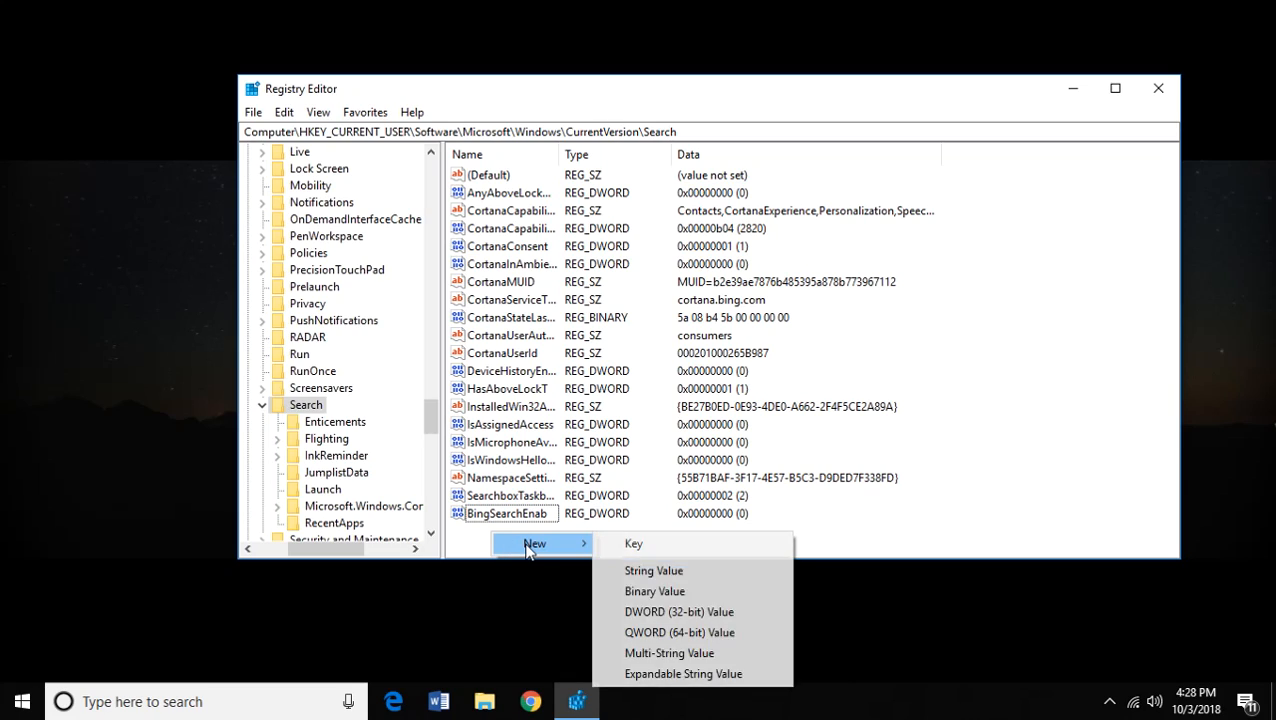
- Create a second 32-bit DWORD named AllowSearchToUseLocation, left at 0
click(680, 612)
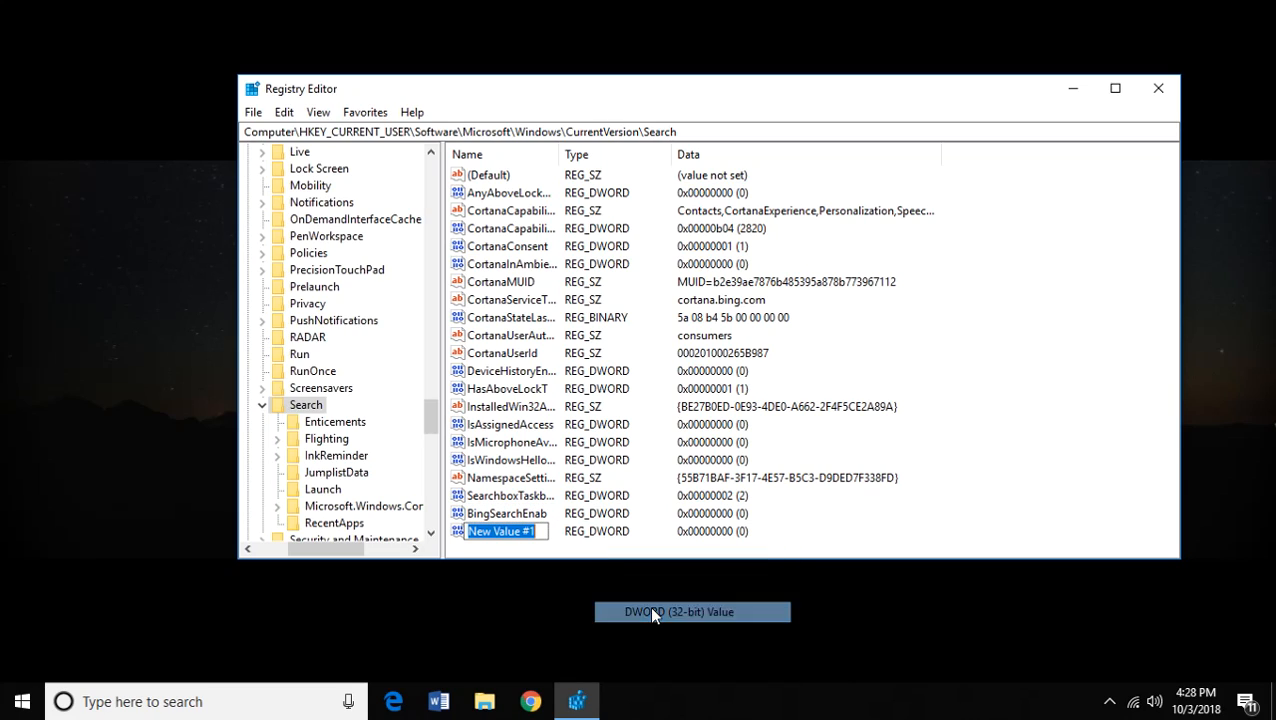
text(AllowSearchToUseLocation)
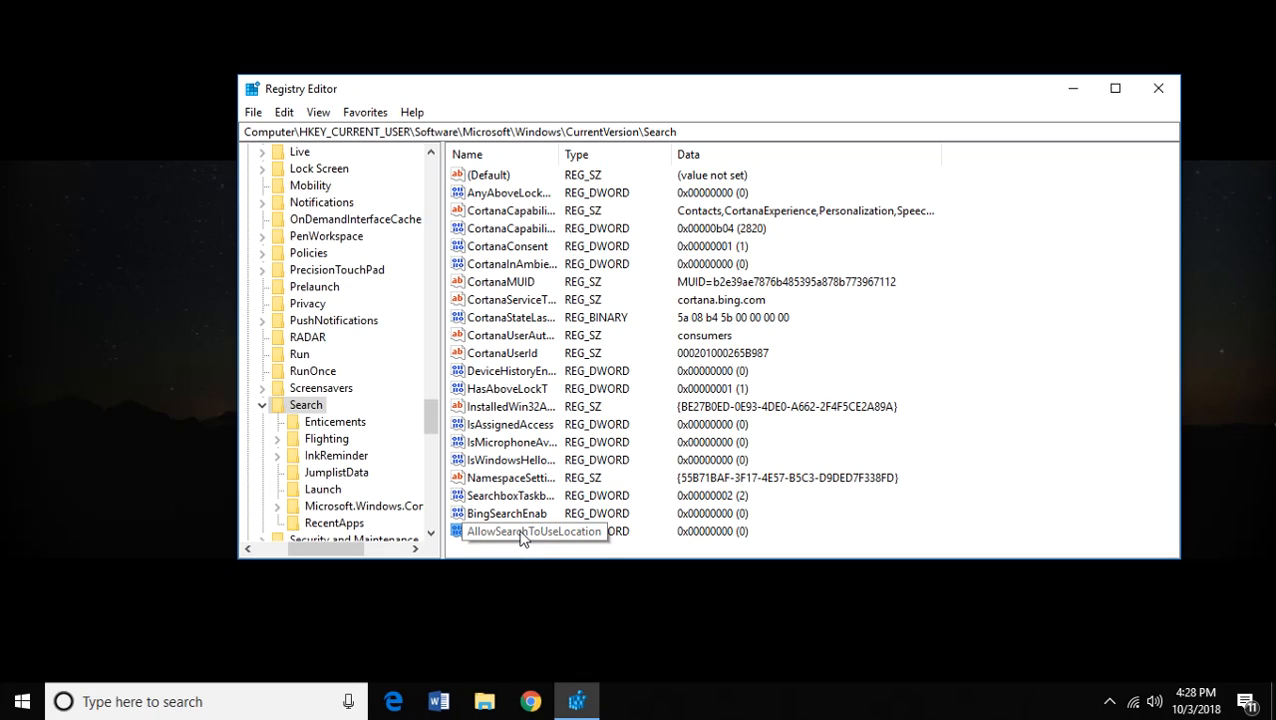
click(504, 532)
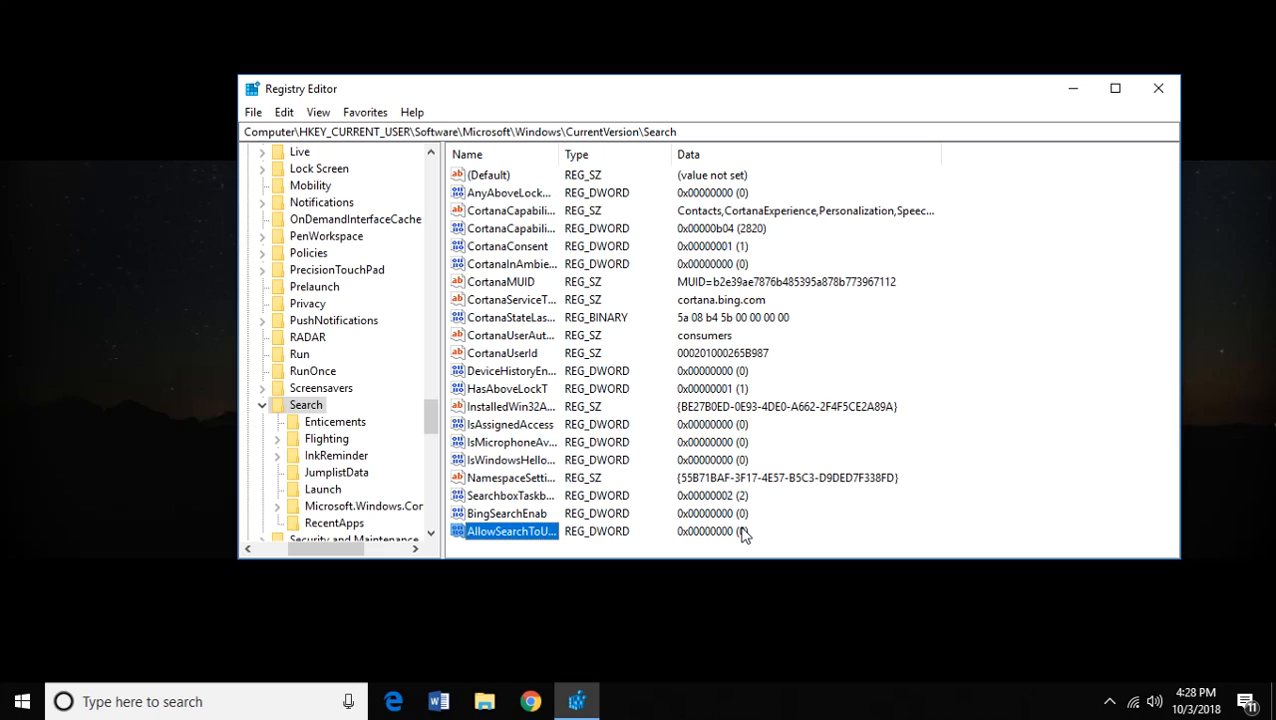
mouse_move(748, 524)
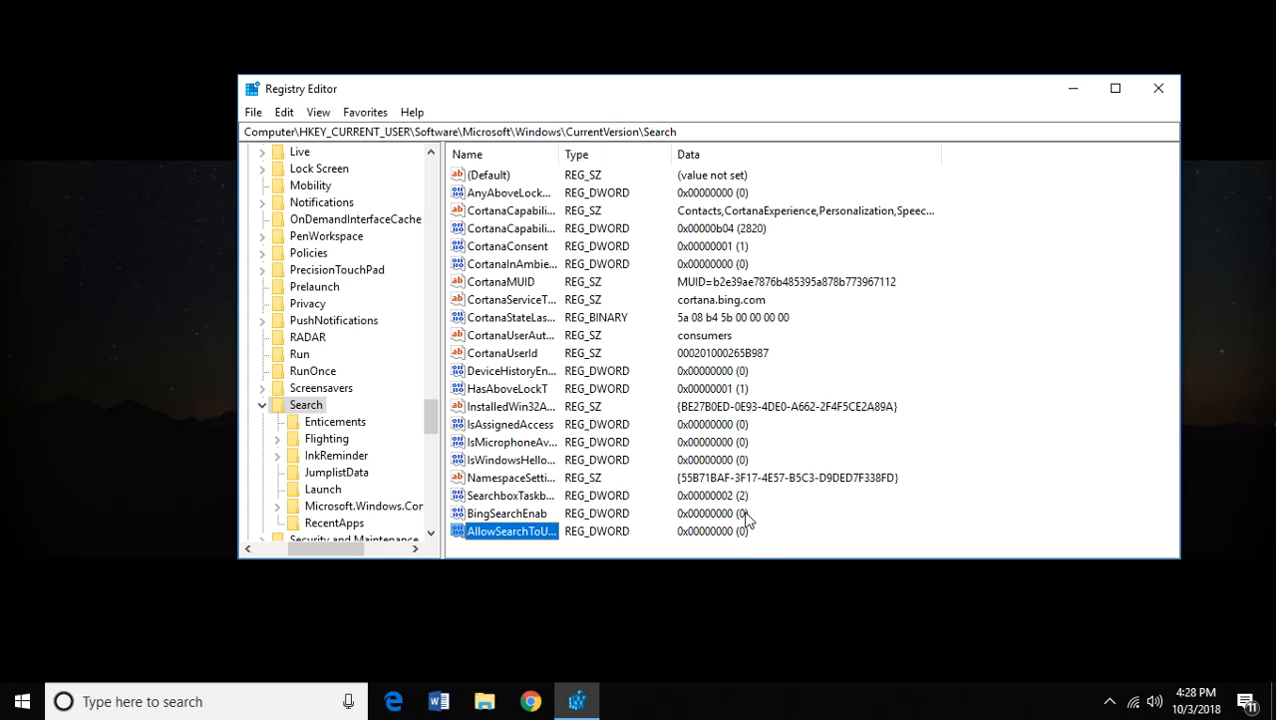
mouse_move(738, 404)
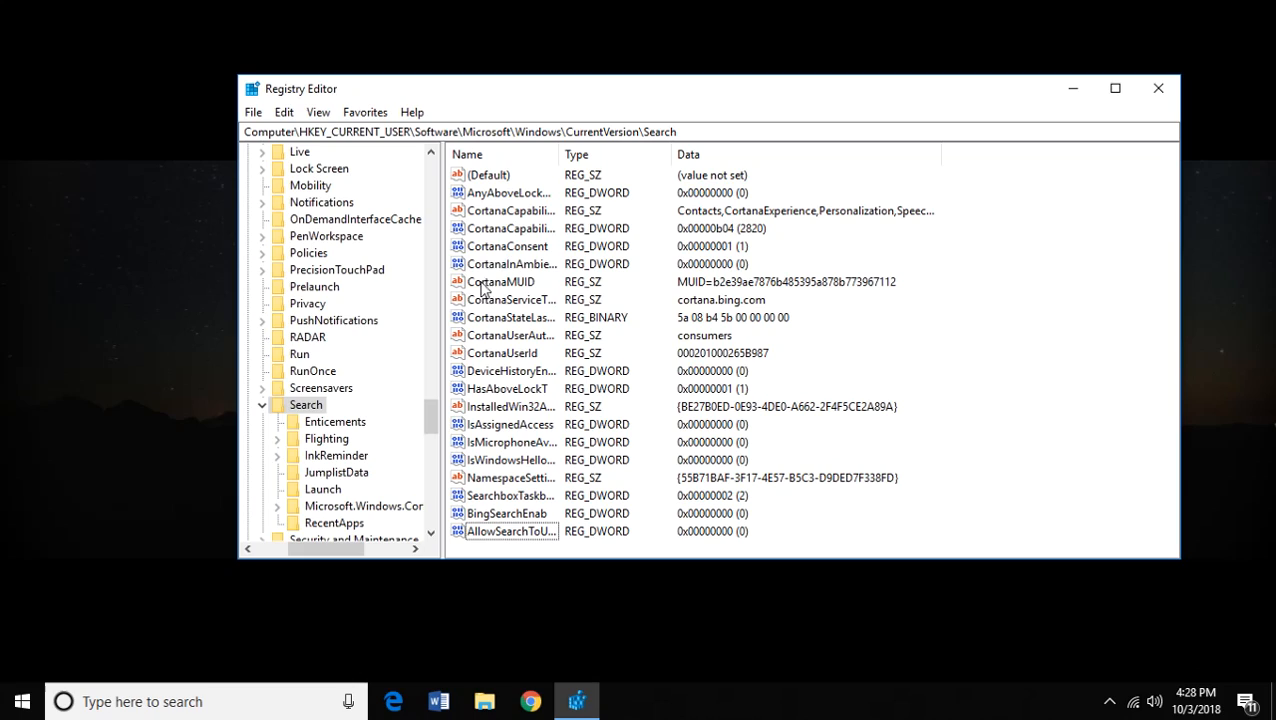
- Set the CortanaConsent value under Search to 0
click(508, 246)
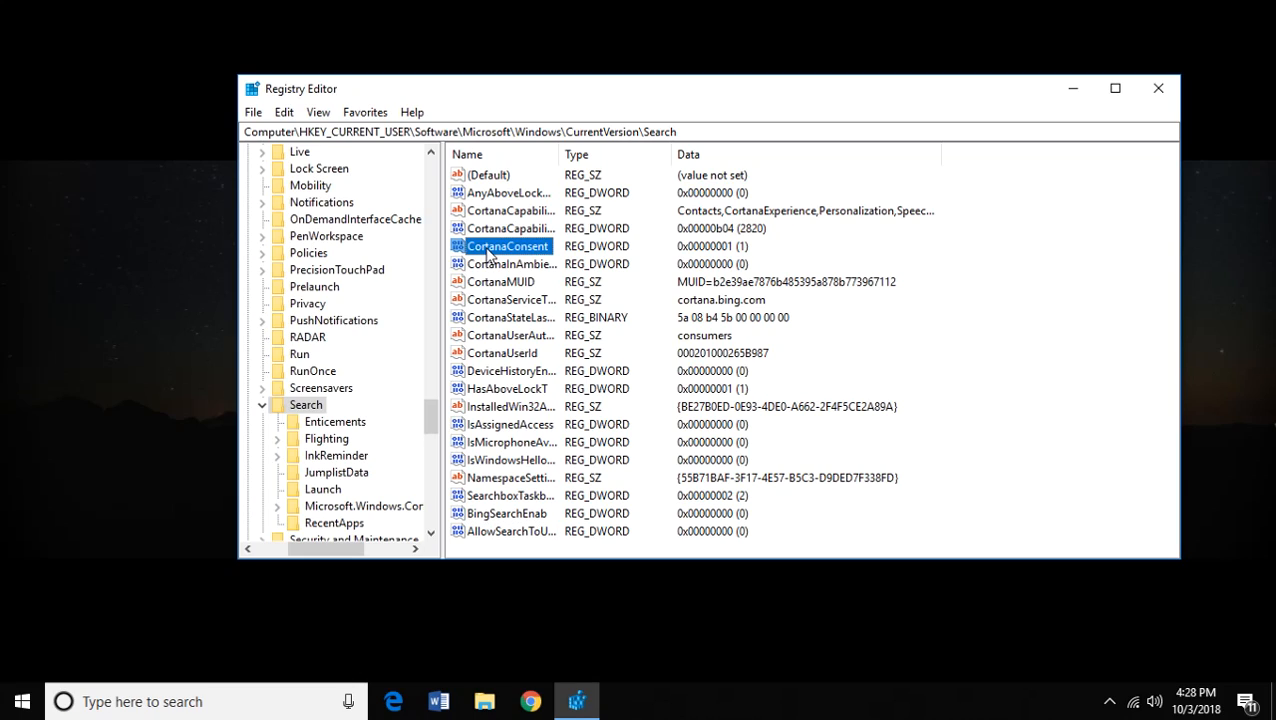
mouse_move(528, 408)
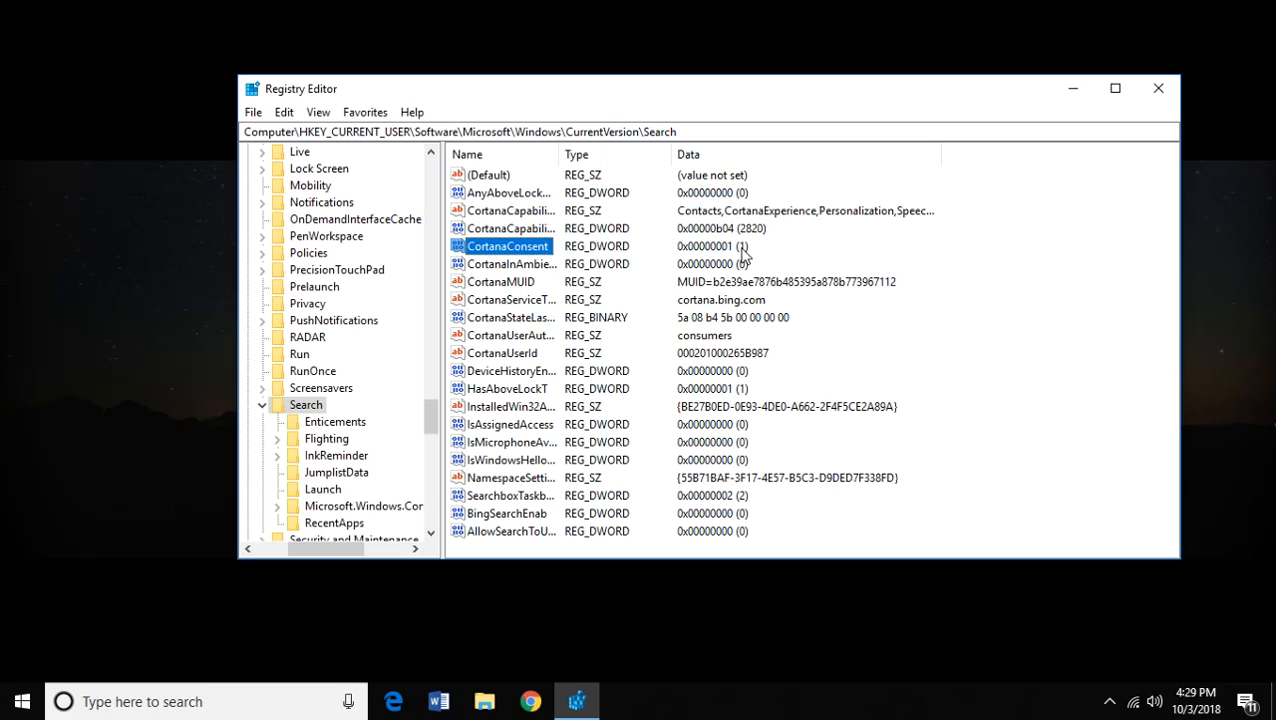
mouse_move(504, 246)
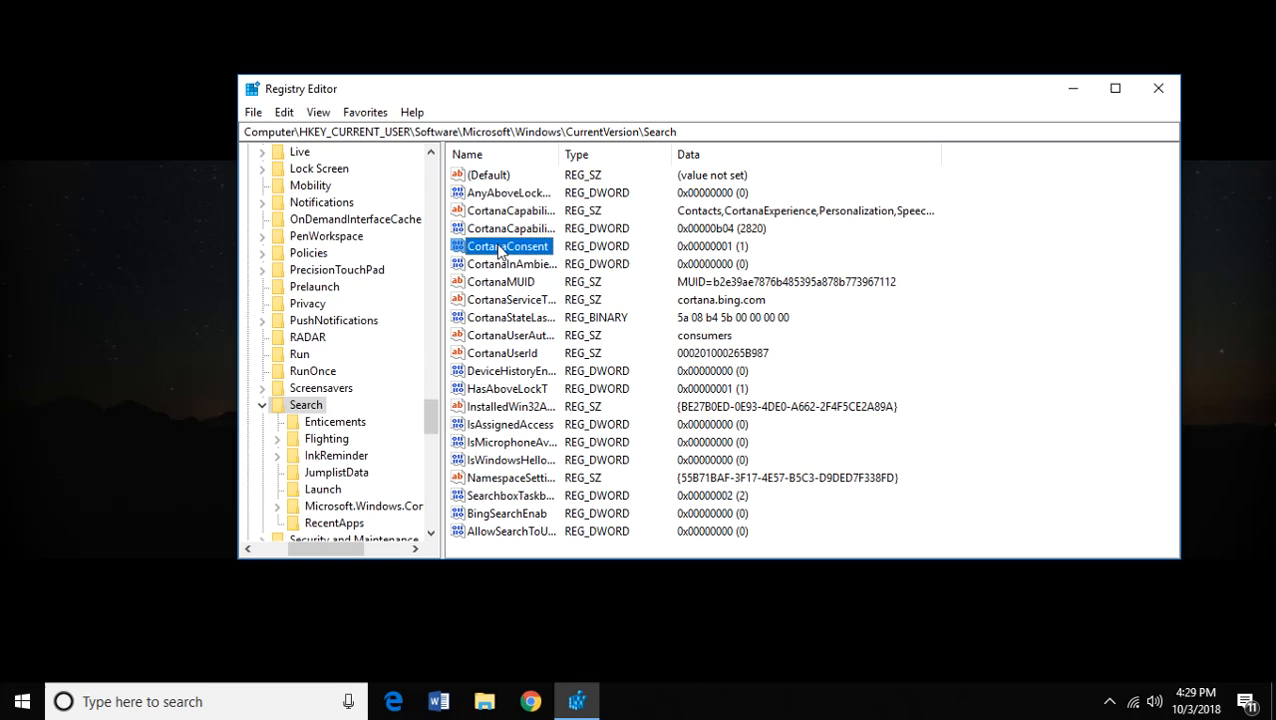
double_click(508, 246)
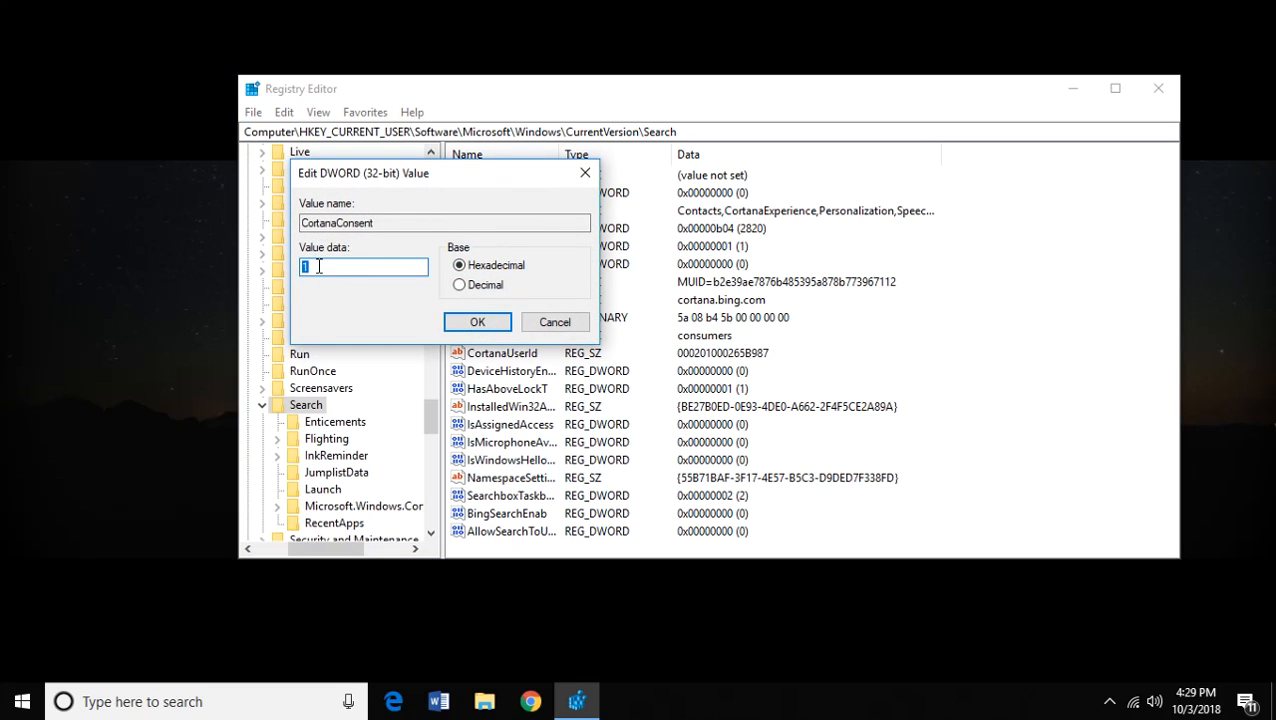
click(476, 320)
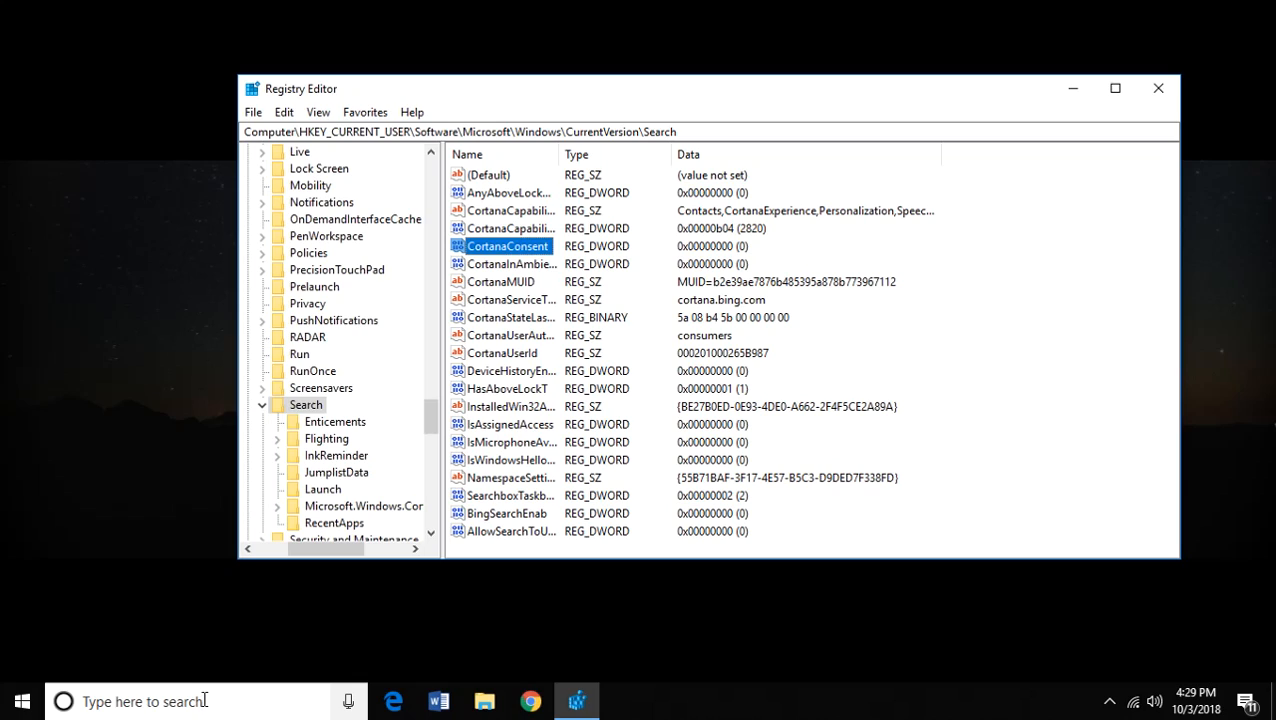
click(144, 700)
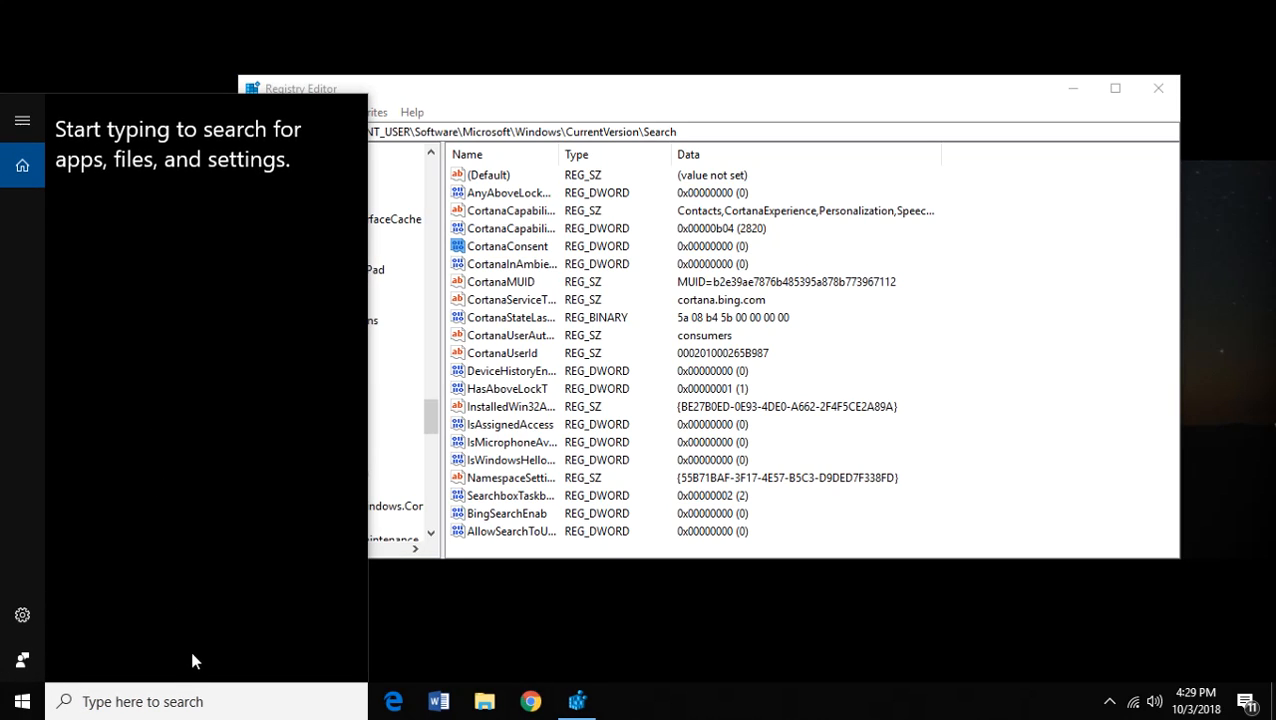
mouse_move(104, 696)
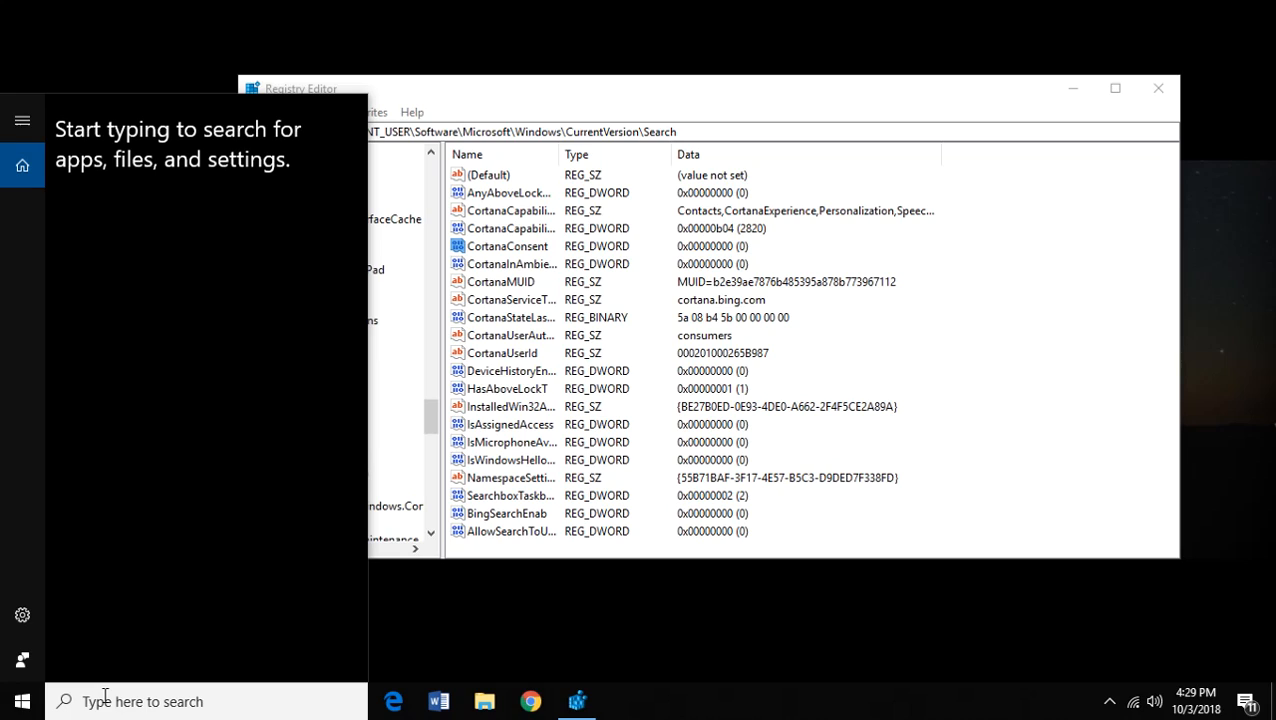
text(computer)
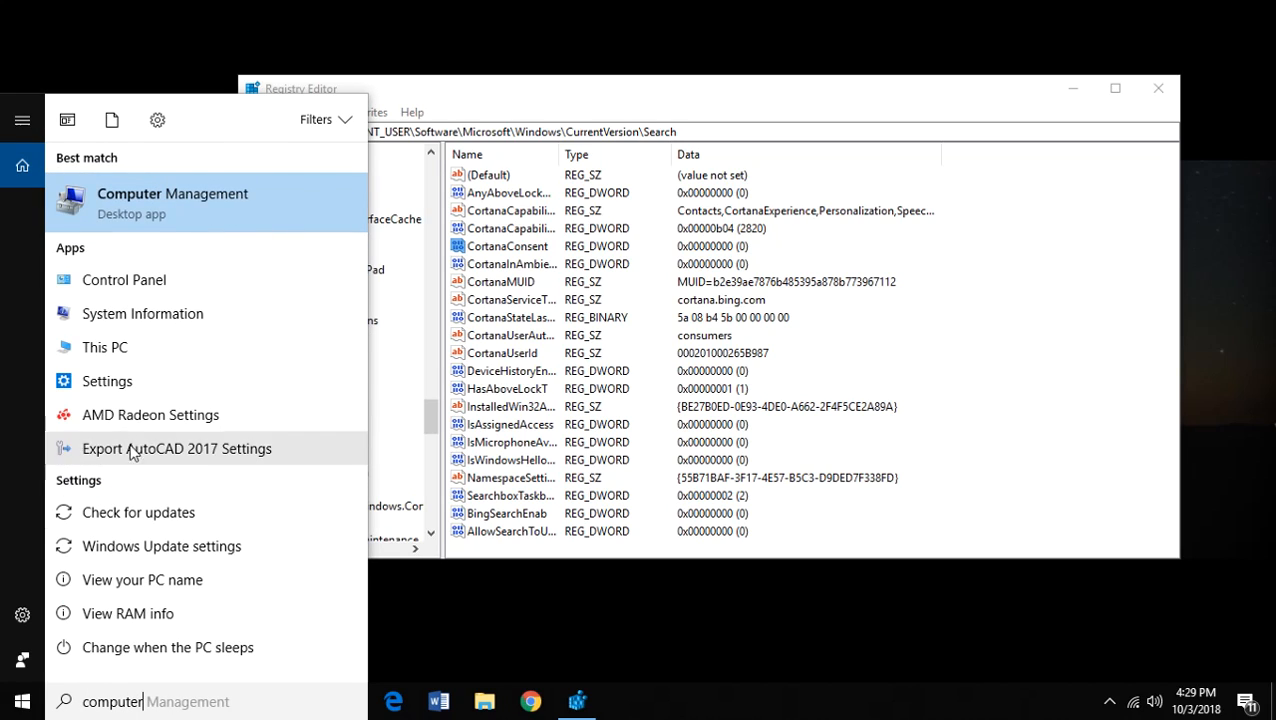
mouse_move(196, 504)
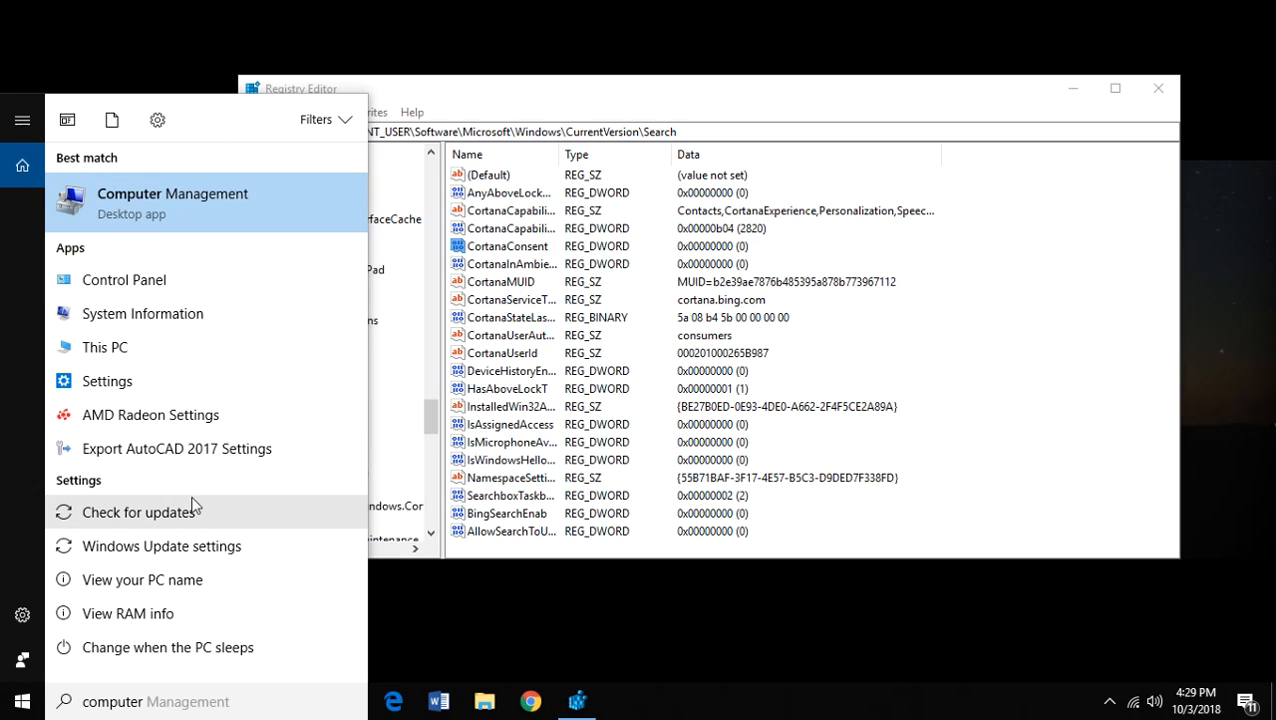
mouse_move(240, 530)
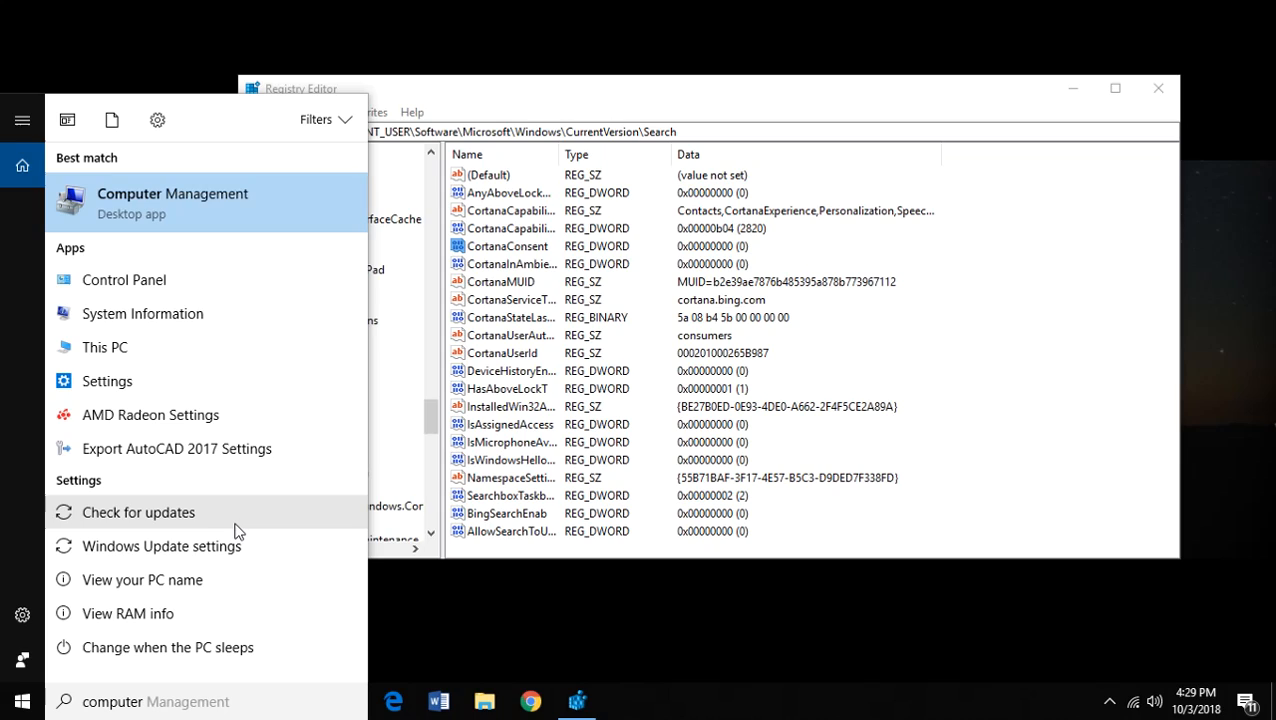
mouse_move(204, 498)
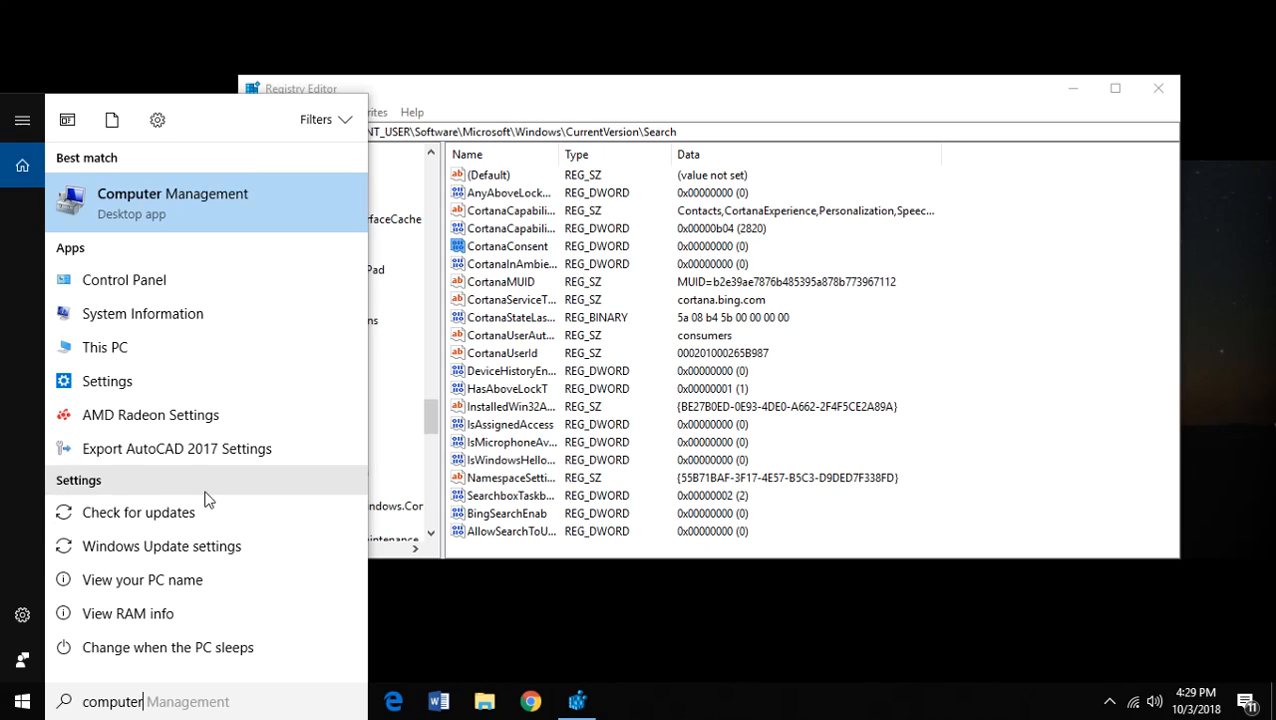
mouse_move(284, 516)
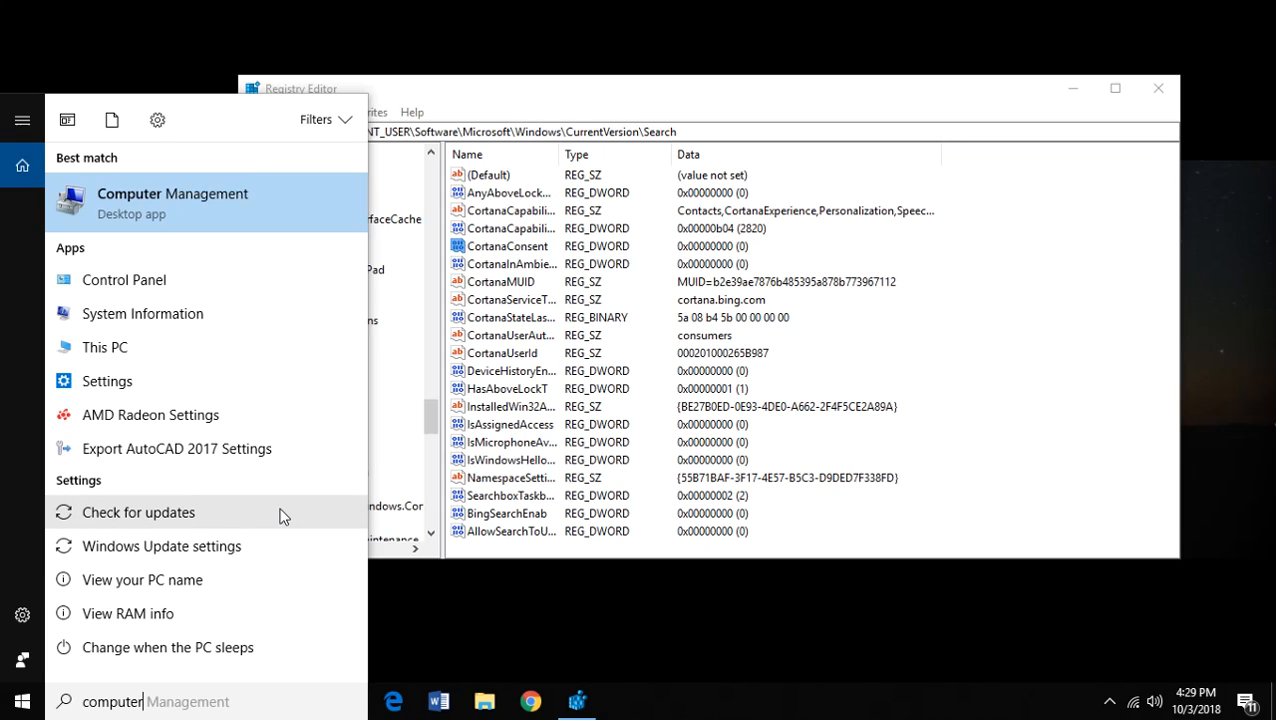
mouse_move(318, 548)
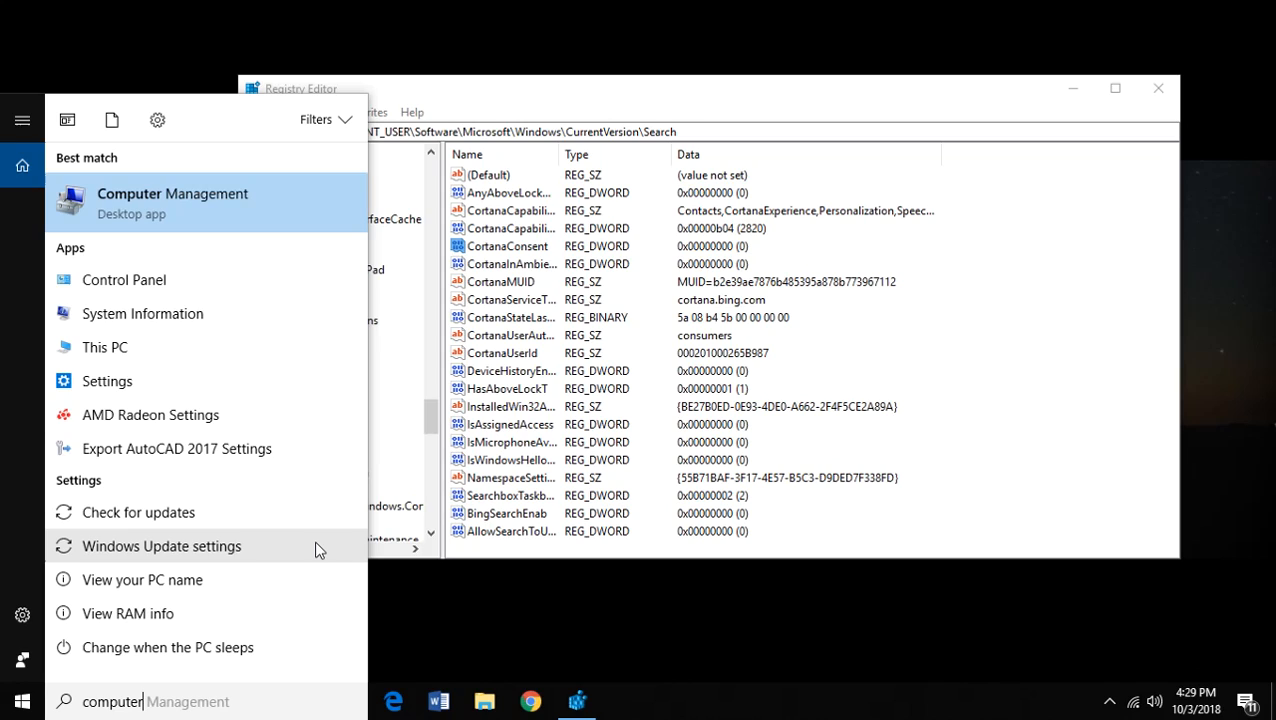
mouse_move(434, 472)
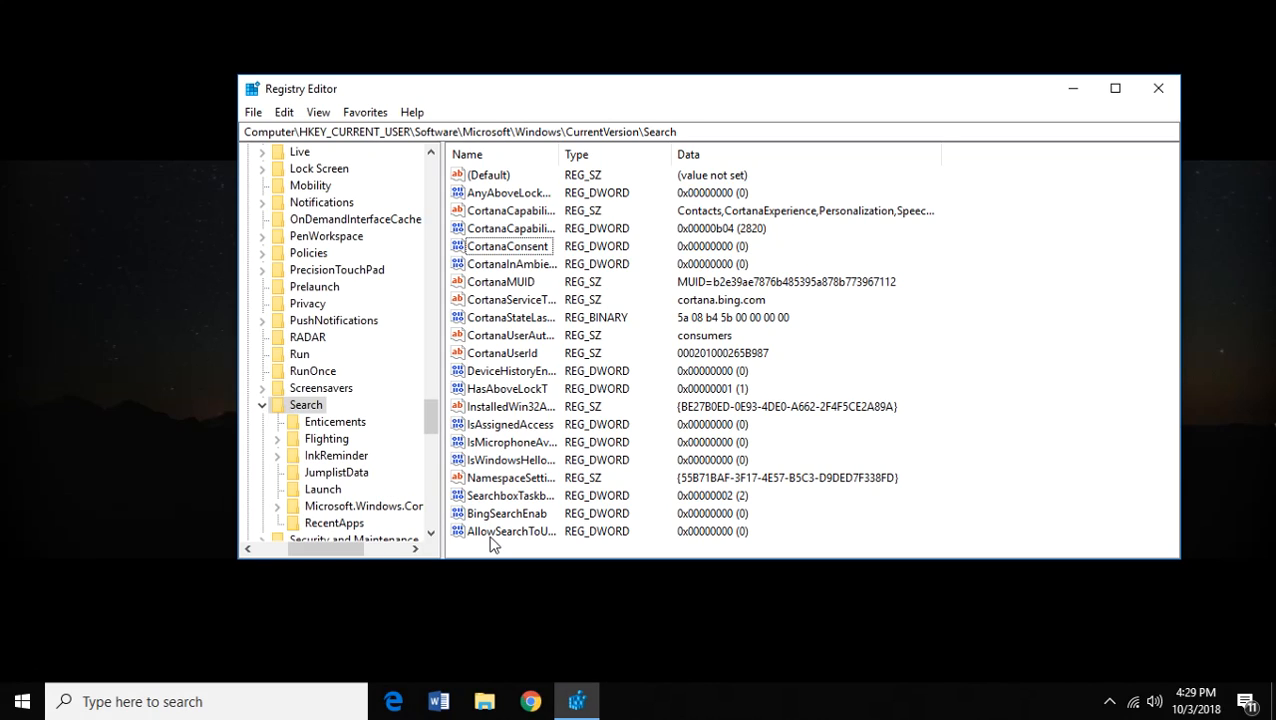
- Check the two new DWORDs' context menus and confirm CortanaConsent again at 0
right_click(508, 512)
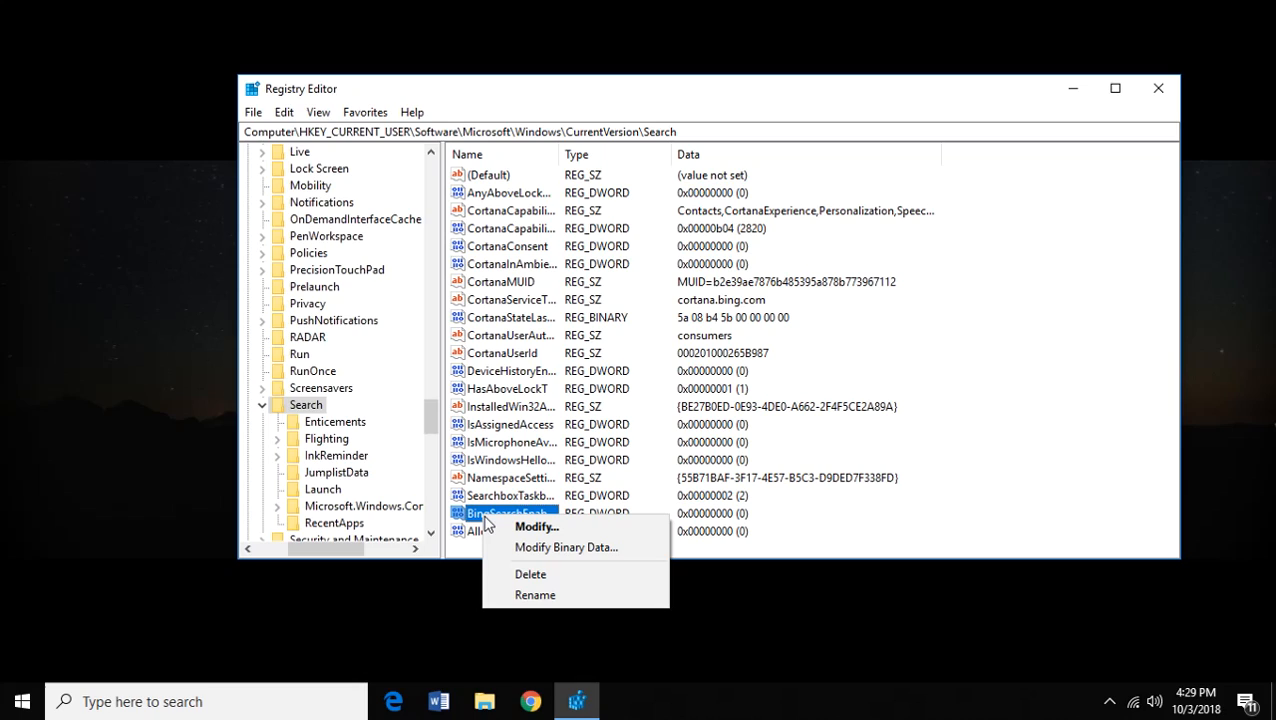
mouse_move(530, 574)
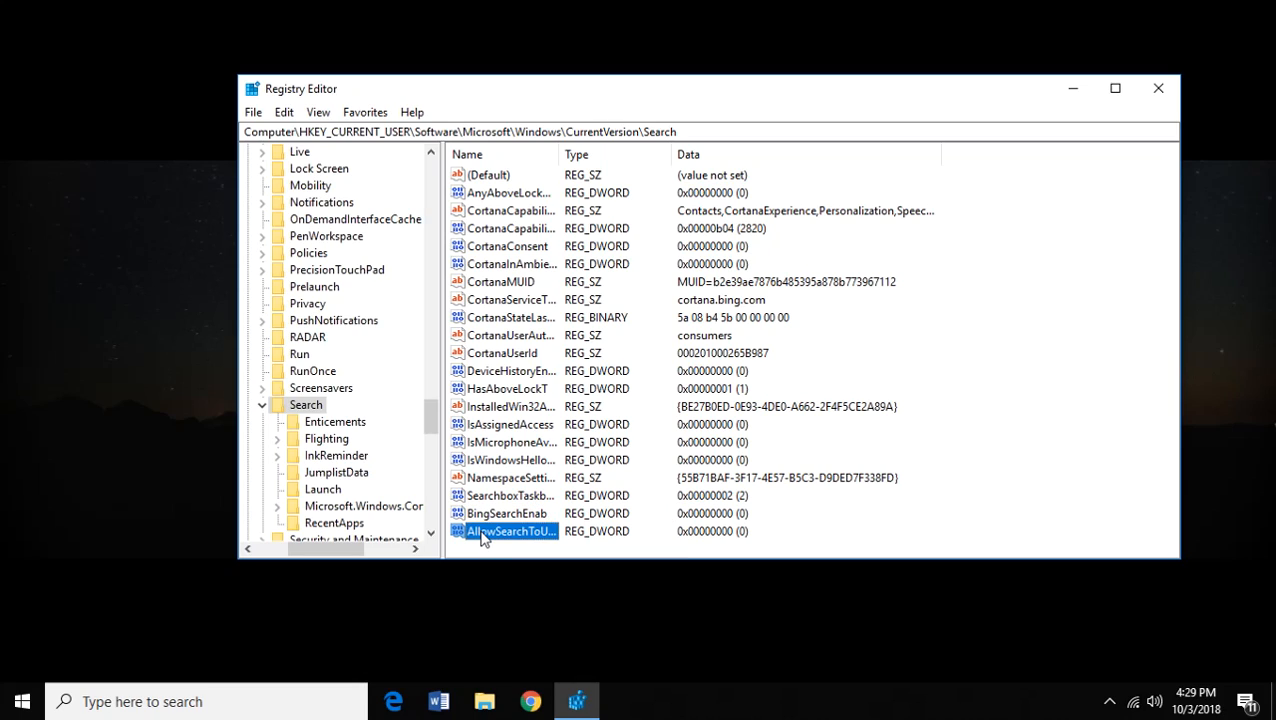
right_click(510, 532)
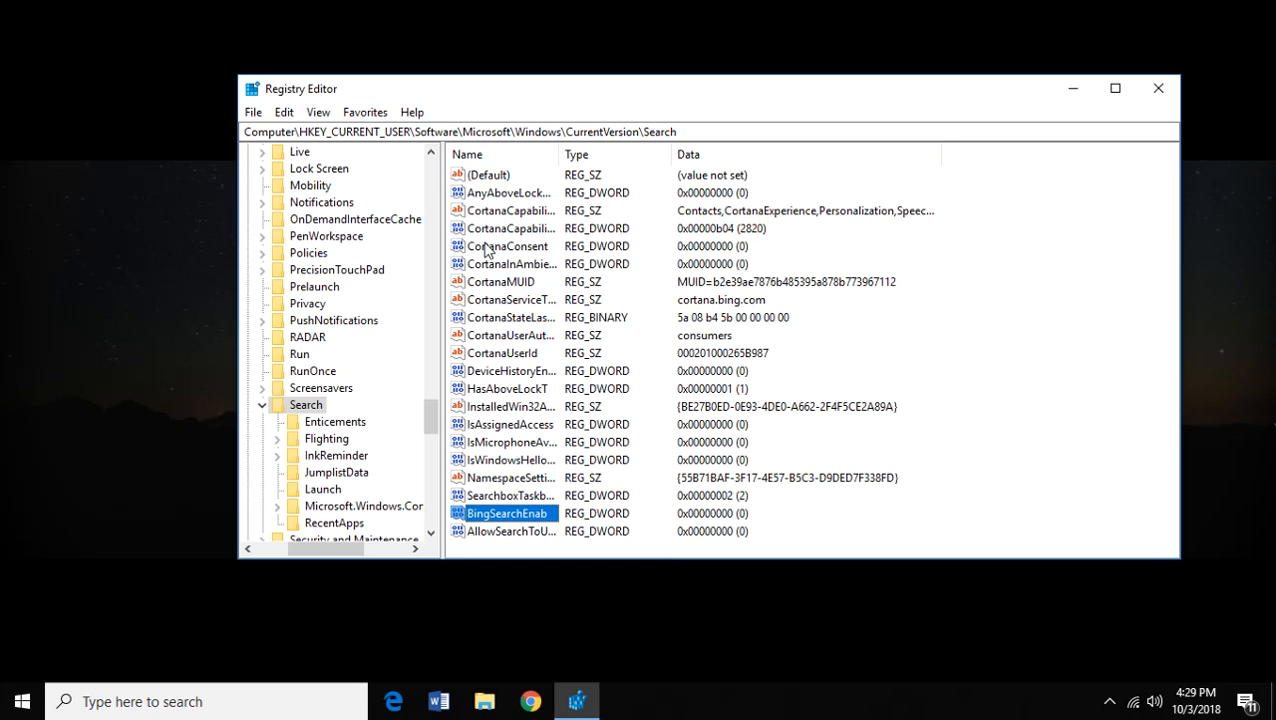
double_click(508, 246)
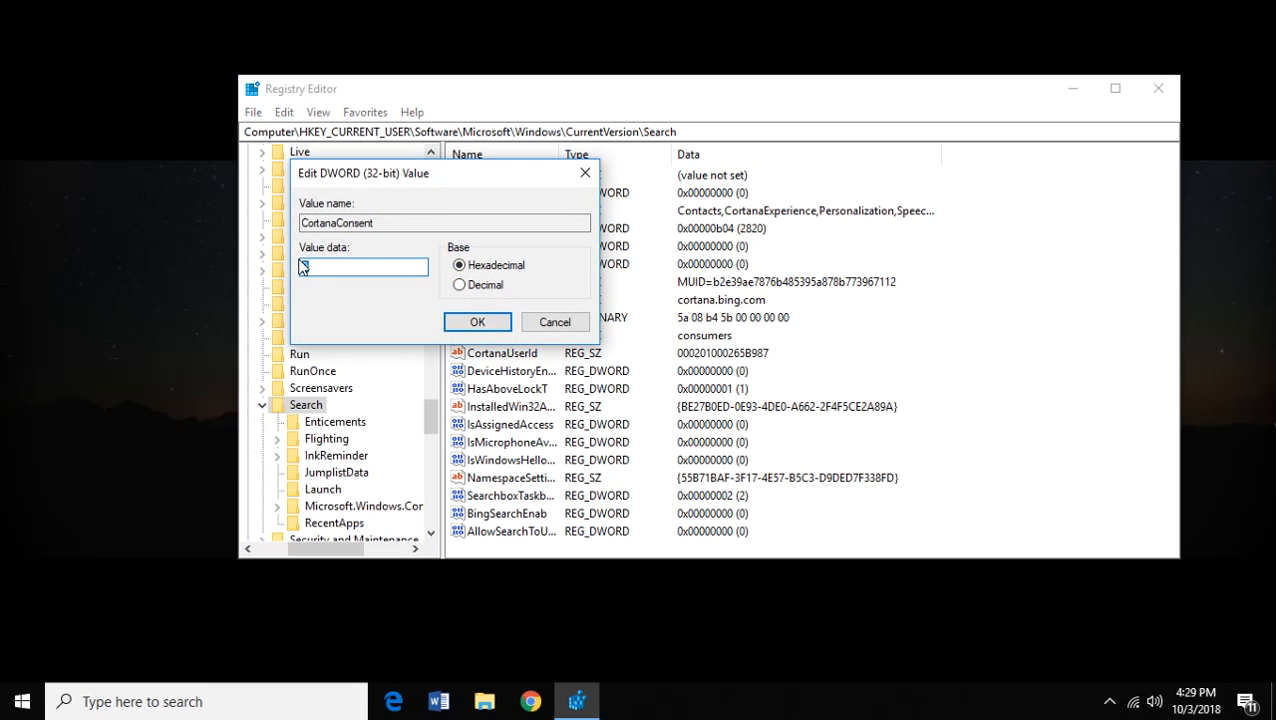
text(0)
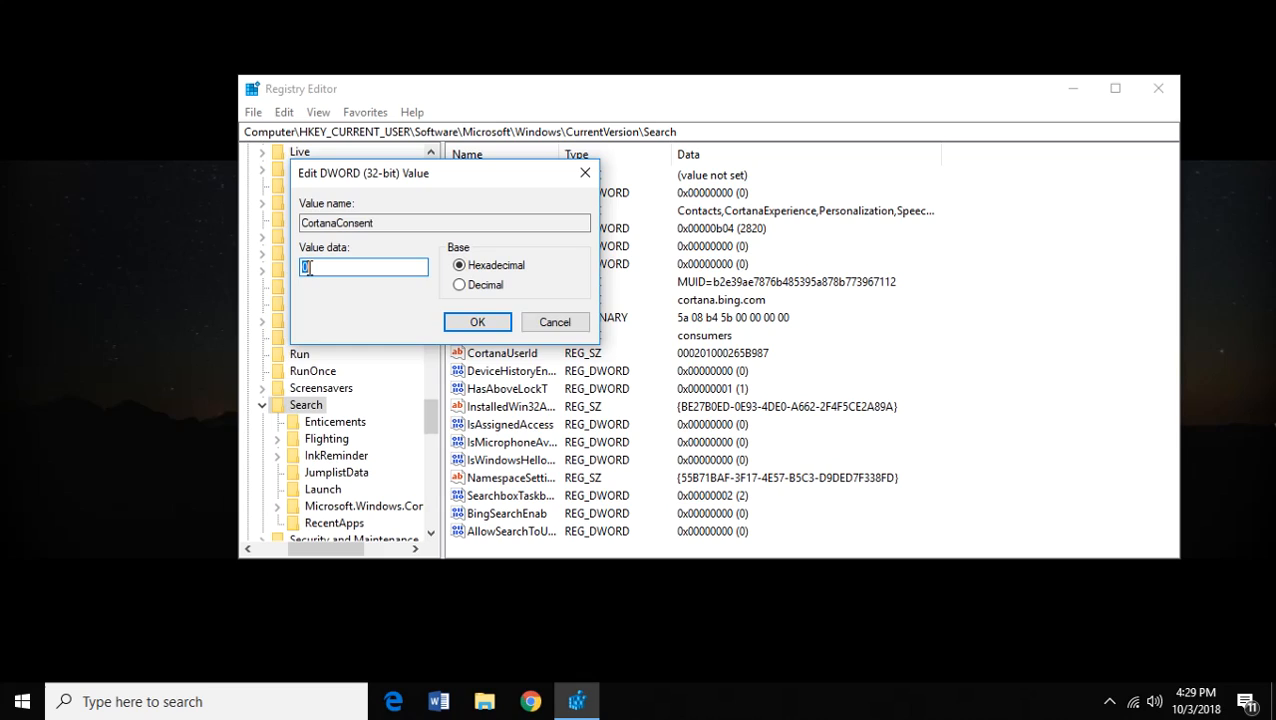
click(476, 320)
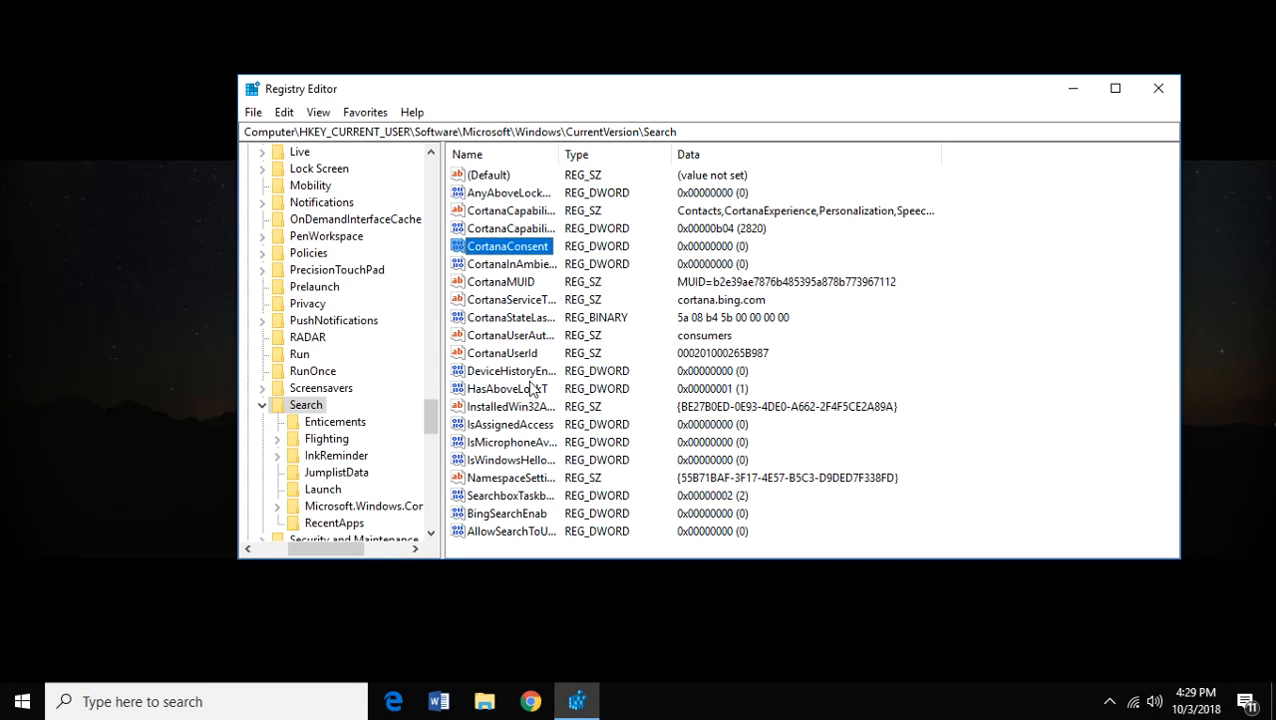
mouse_move(560, 388)
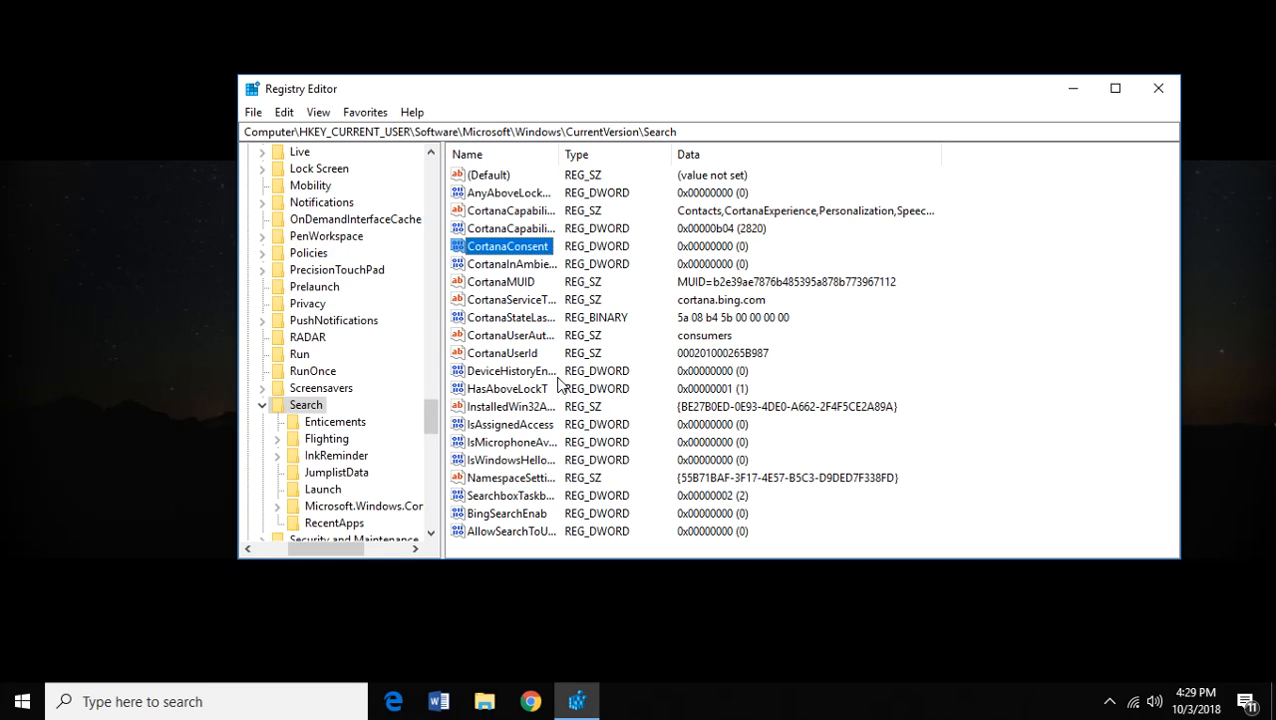
mouse_move(650, 336)
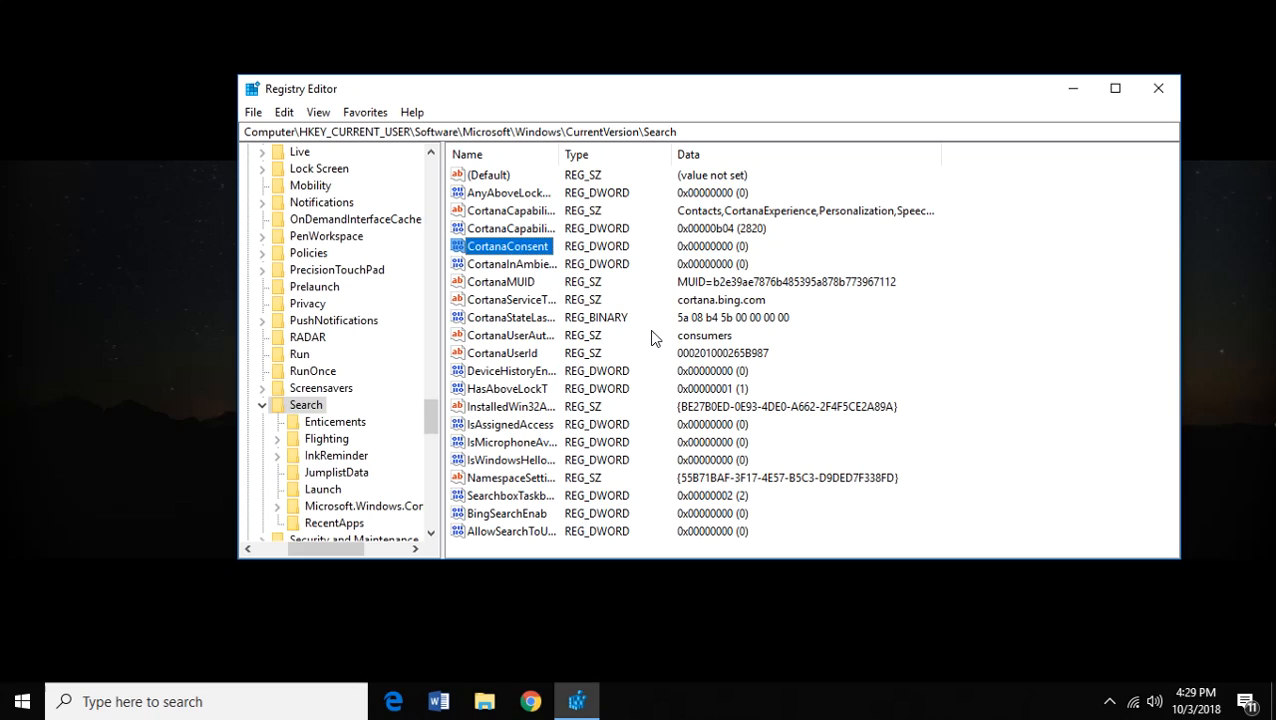